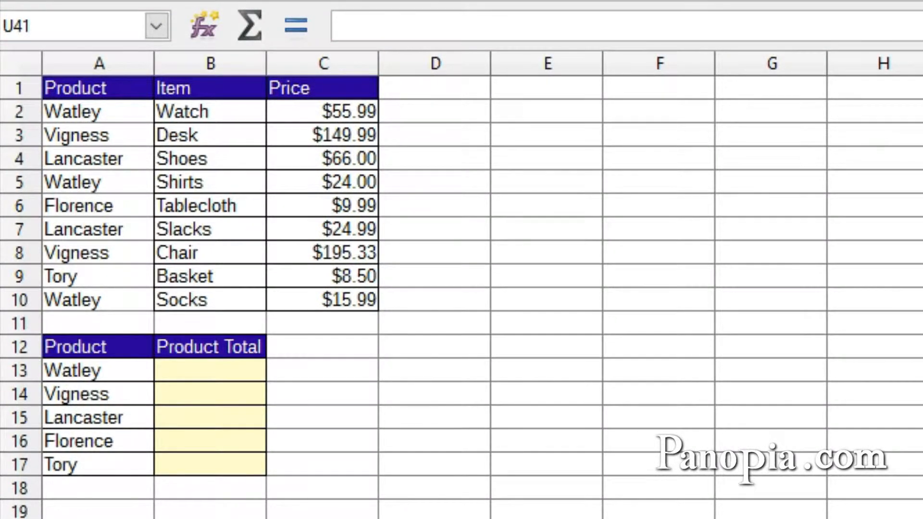
mouse_move(407, 249)
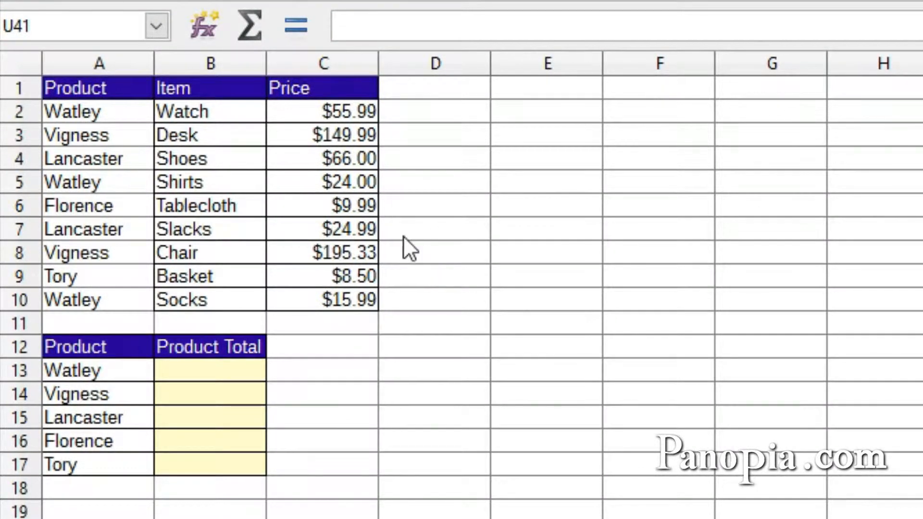
mouse_move(399, 352)
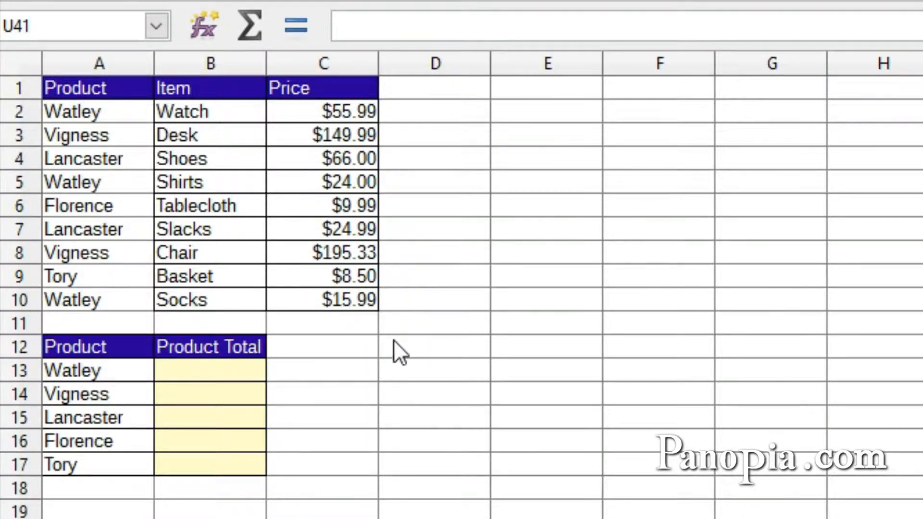
mouse_move(368, 371)
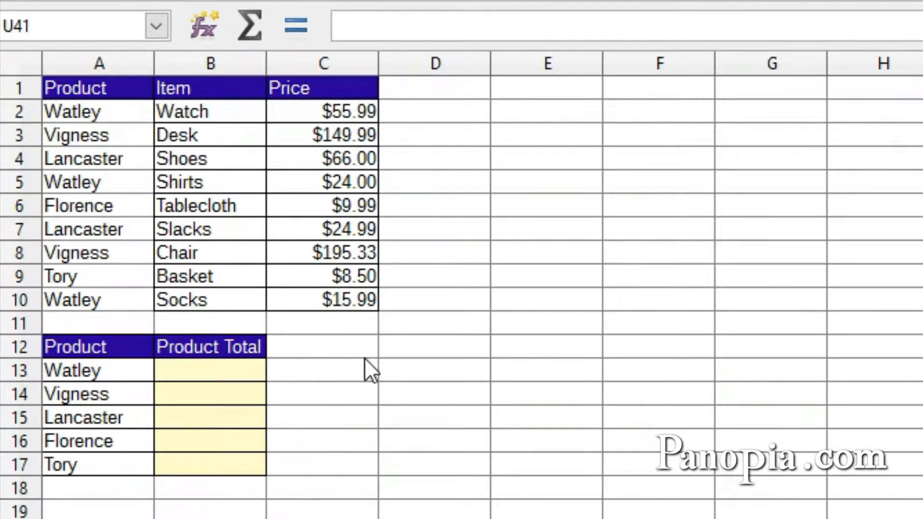
mouse_move(338, 138)
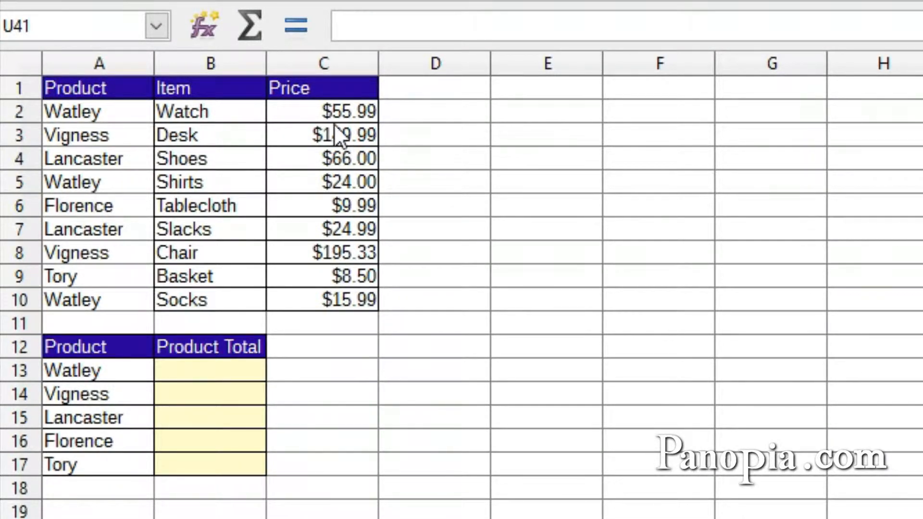
mouse_move(121, 443)
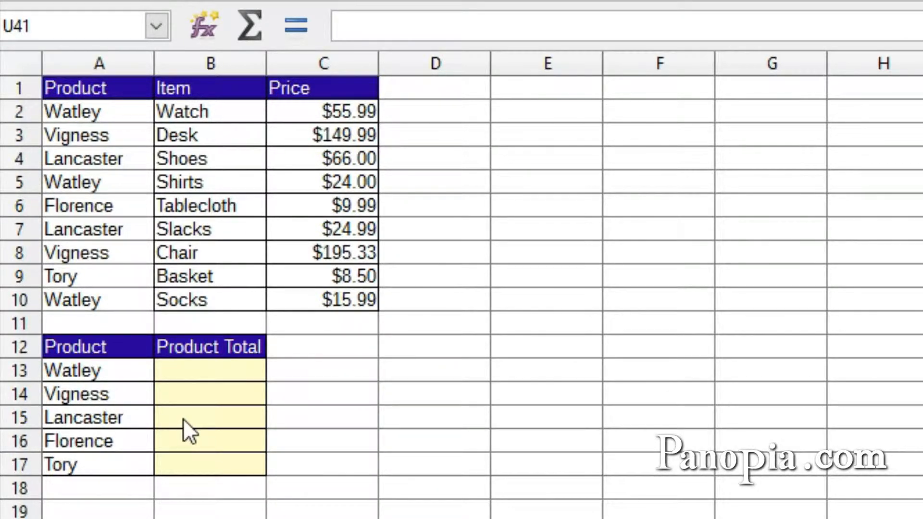
mouse_move(204, 385)
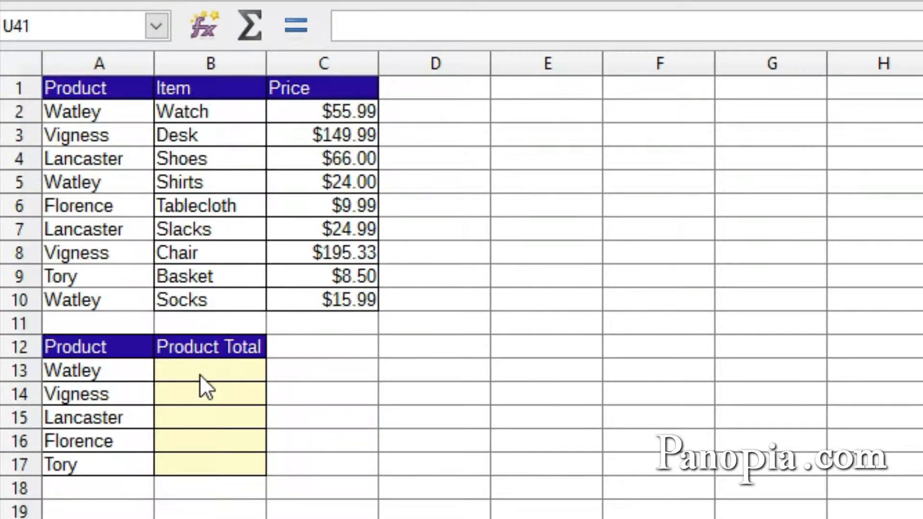
- Enter =A2*B4 in B5, multiplying the Multiply by value by the column header
left_click(209, 370)
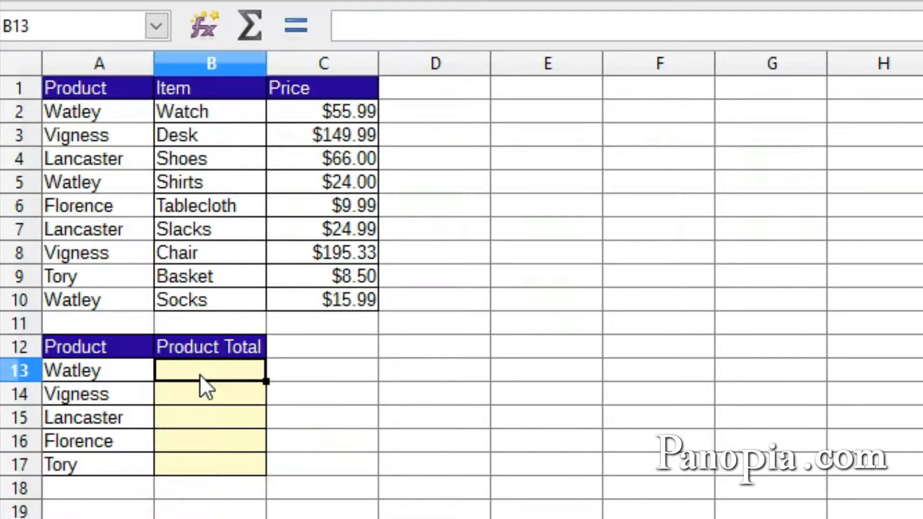
mouse_move(218, 410)
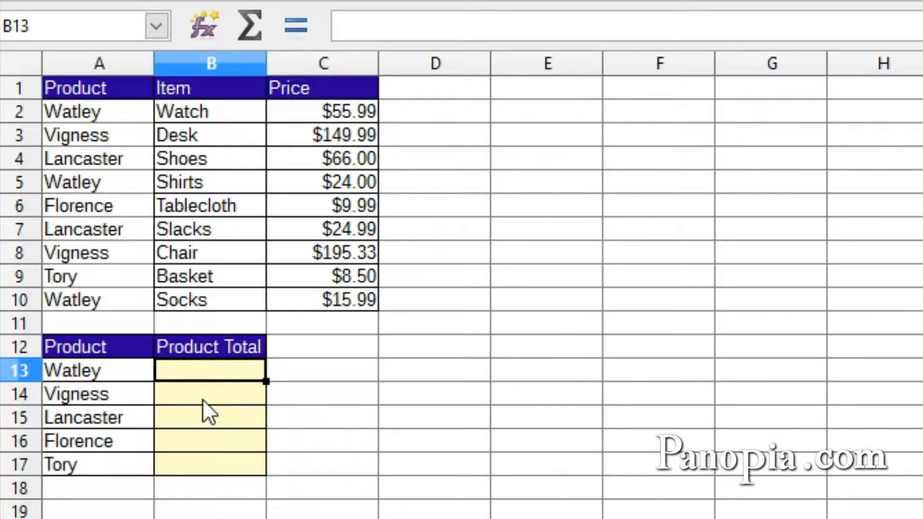
mouse_move(211, 404)
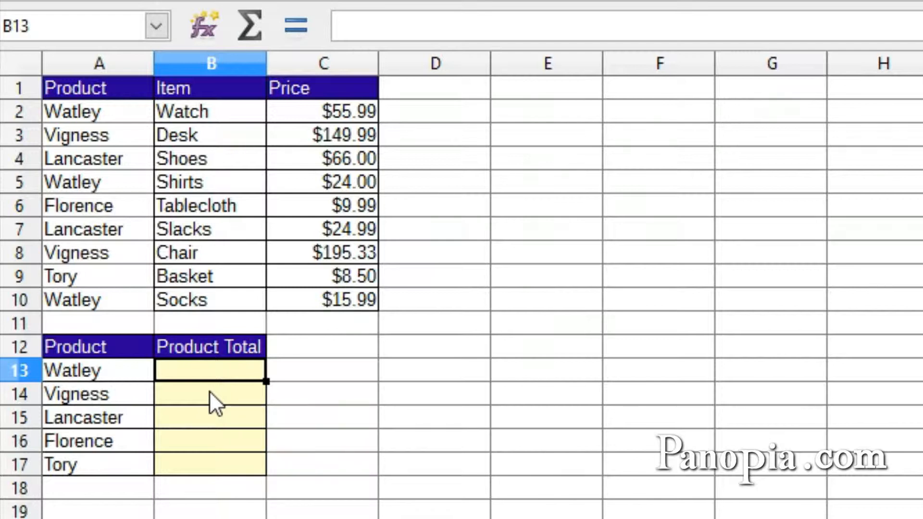
mouse_move(222, 400)
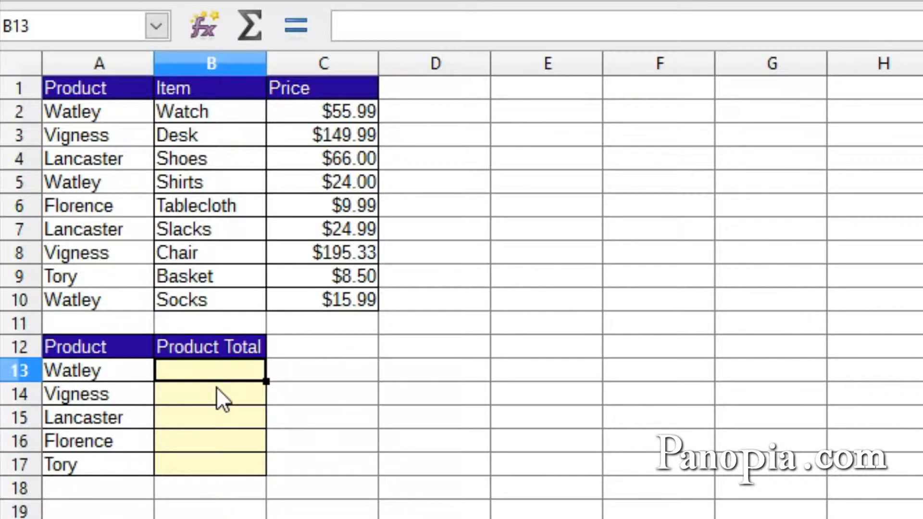
mouse_move(221, 409)
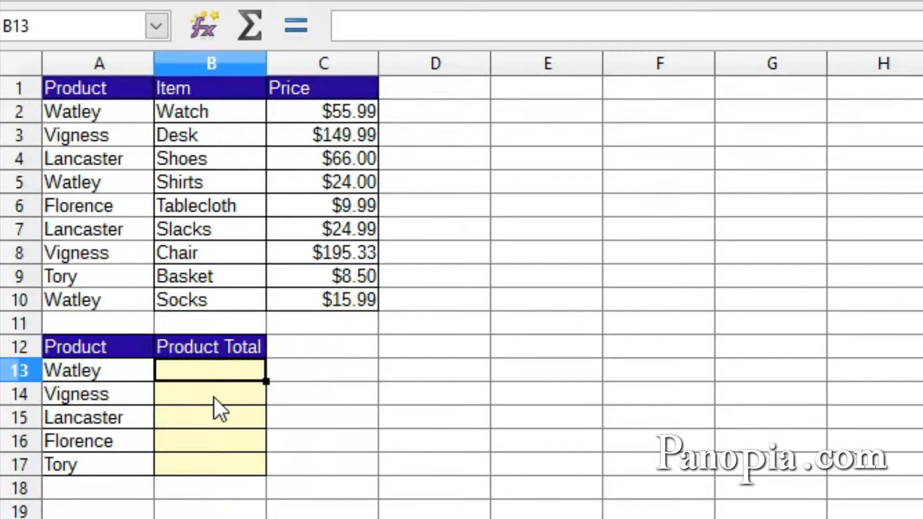
mouse_move(219, 475)
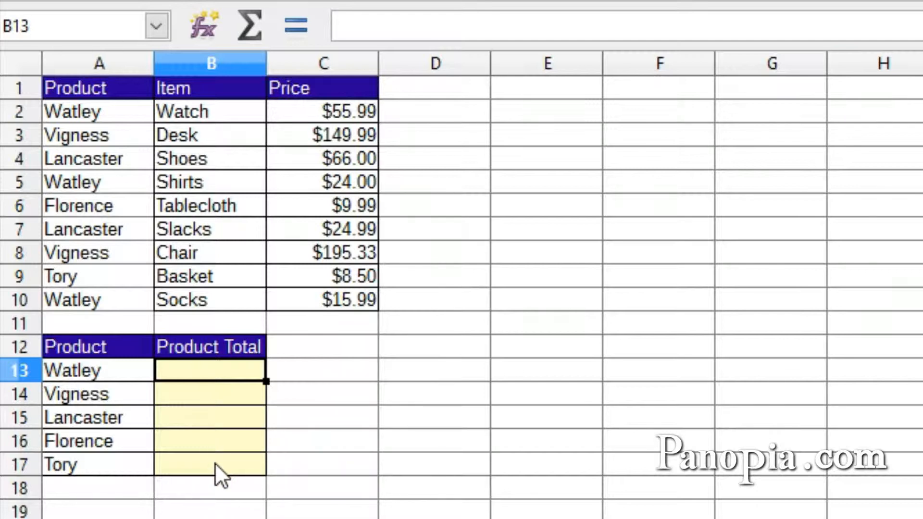
mouse_move(253, 429)
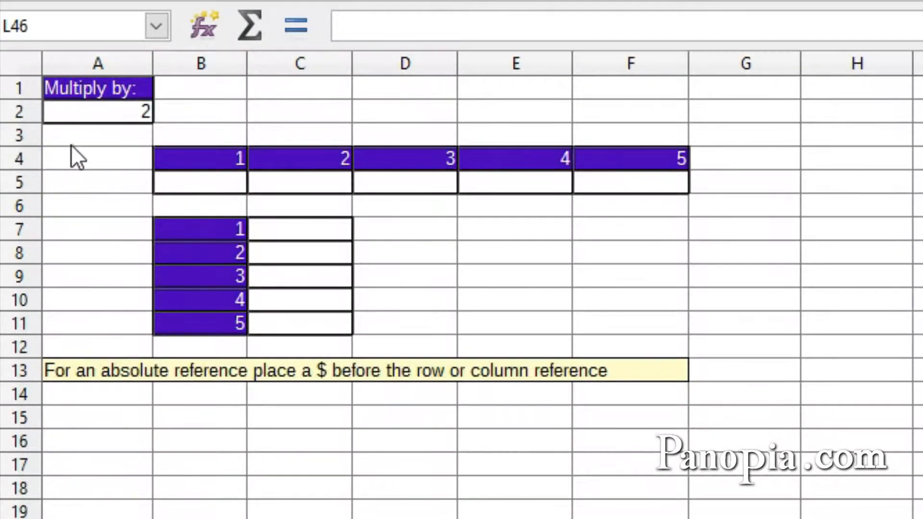
mouse_move(100, 150)
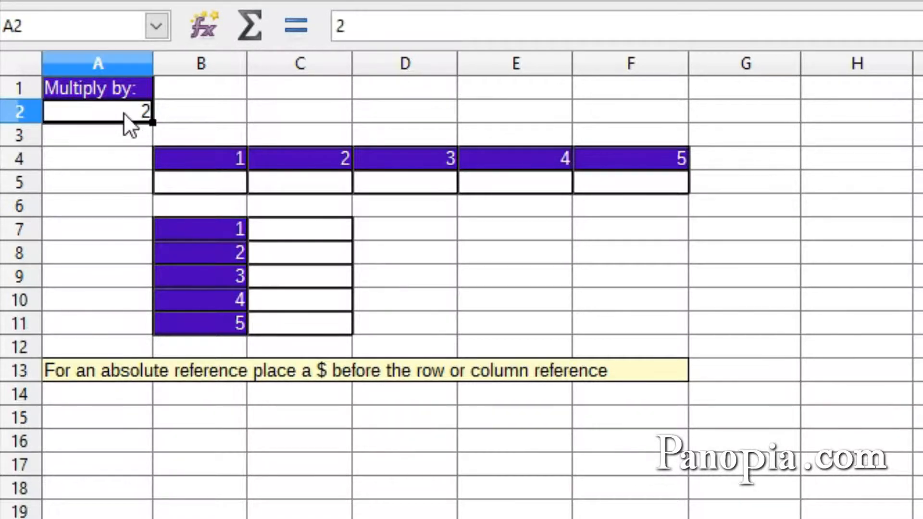
mouse_move(568, 164)
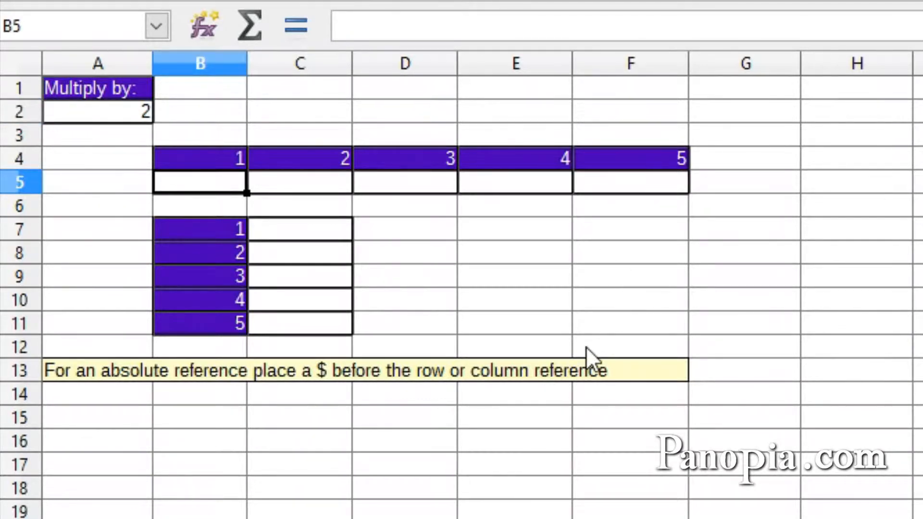
type("=")
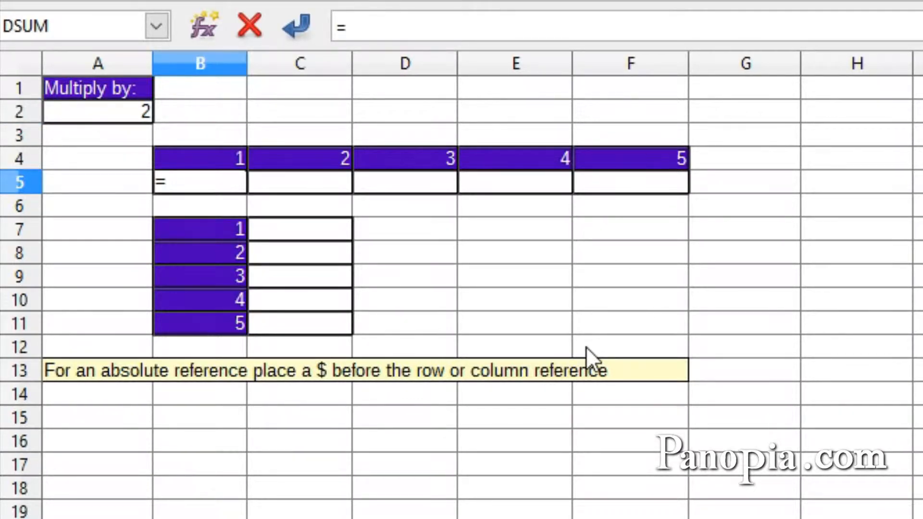
left_click(97, 112)
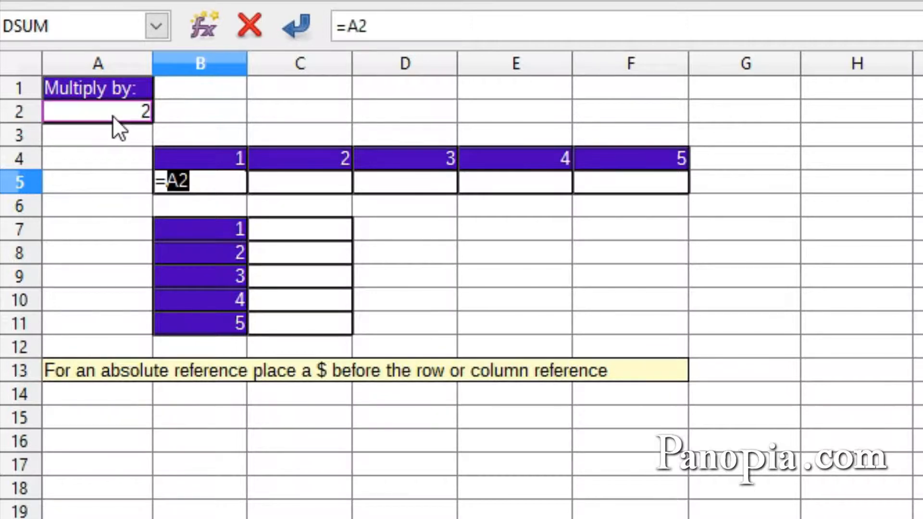
mouse_move(206, 124)
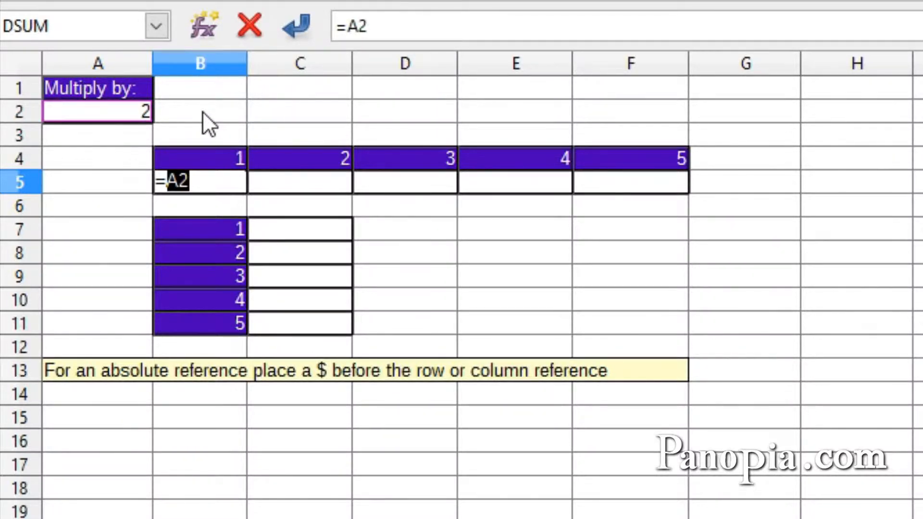
type("*")
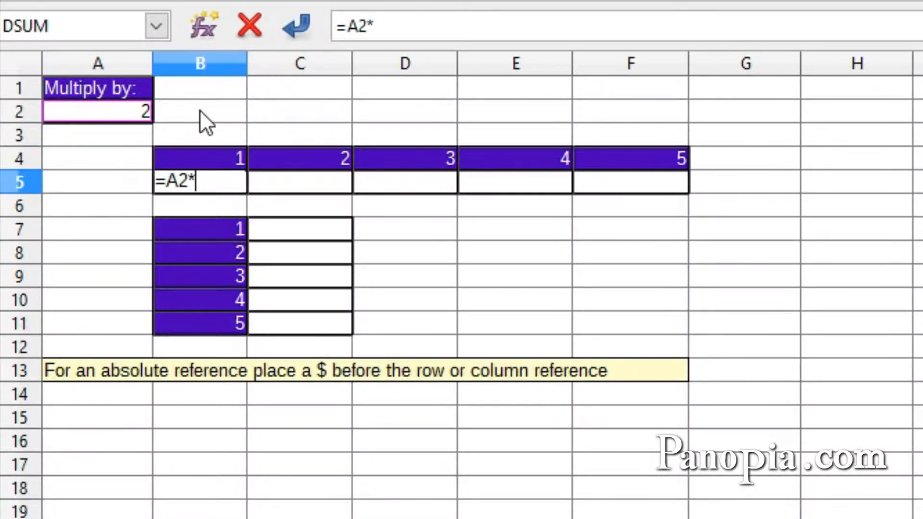
left_click(200, 158)
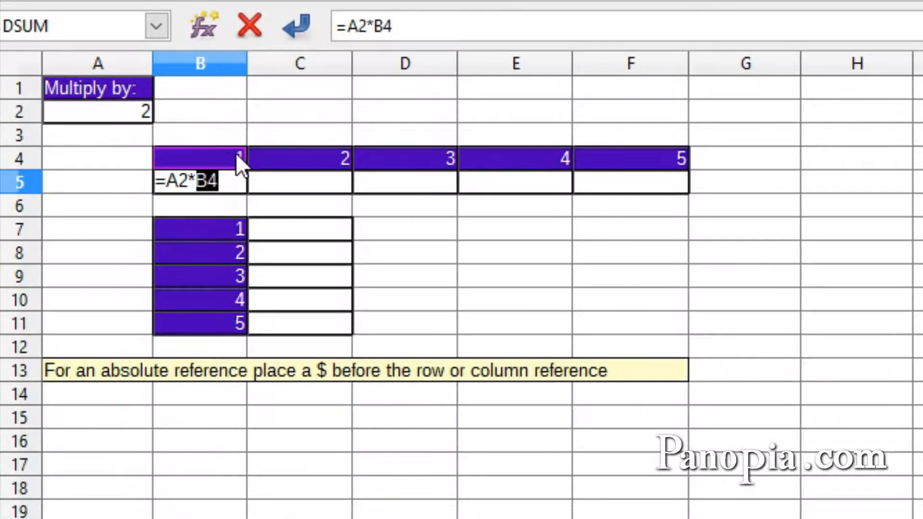
key("Return")
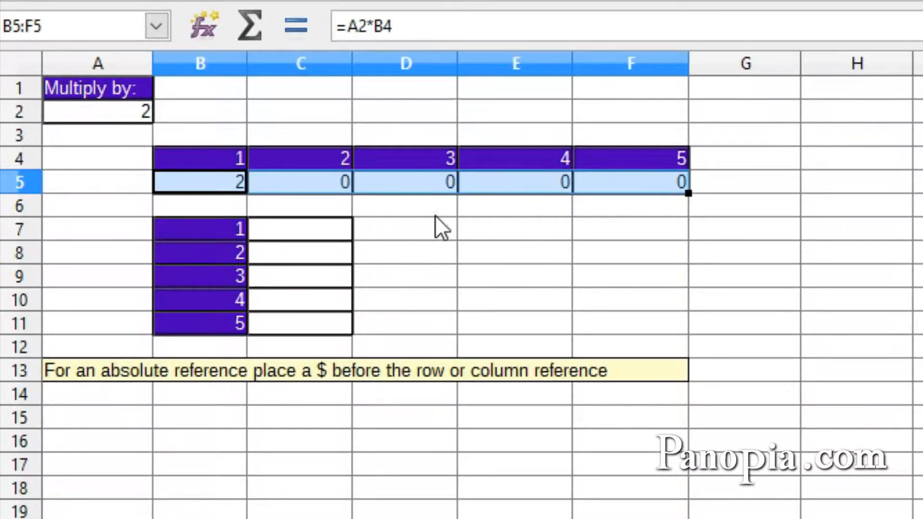
mouse_move(391, 211)
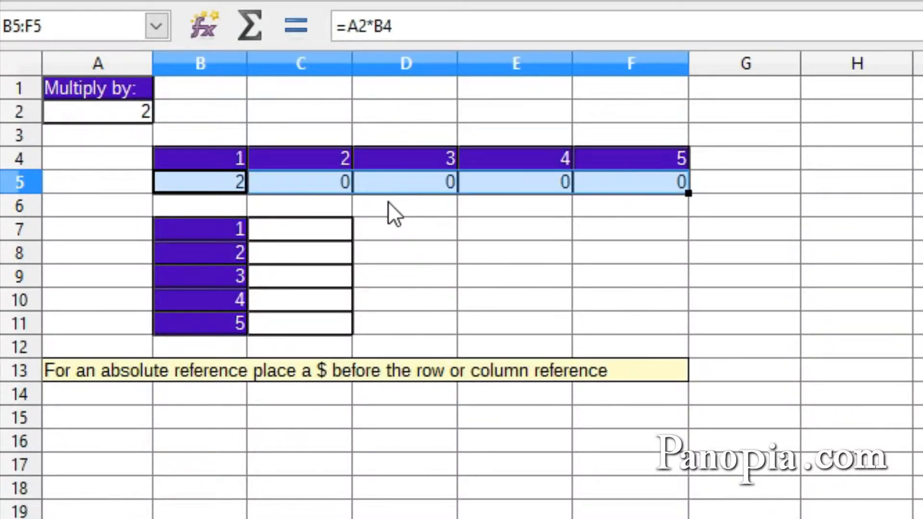
mouse_move(373, 218)
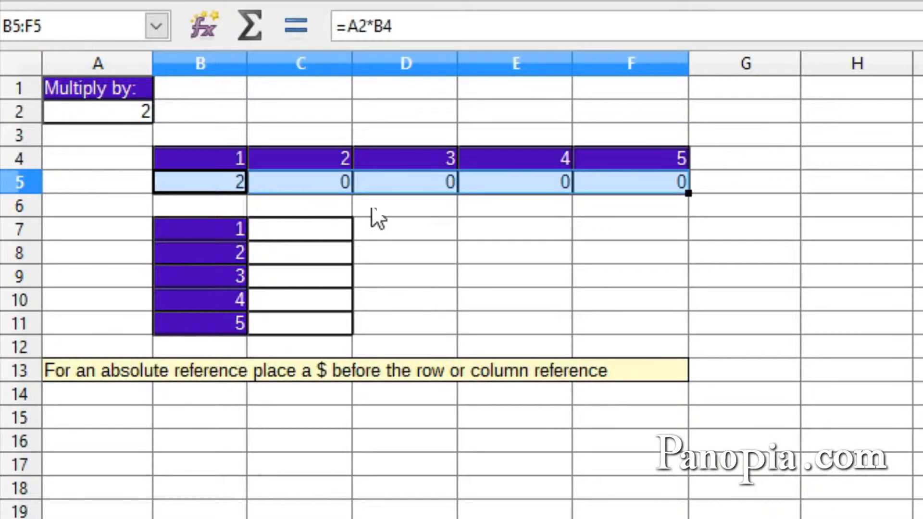
mouse_move(277, 214)
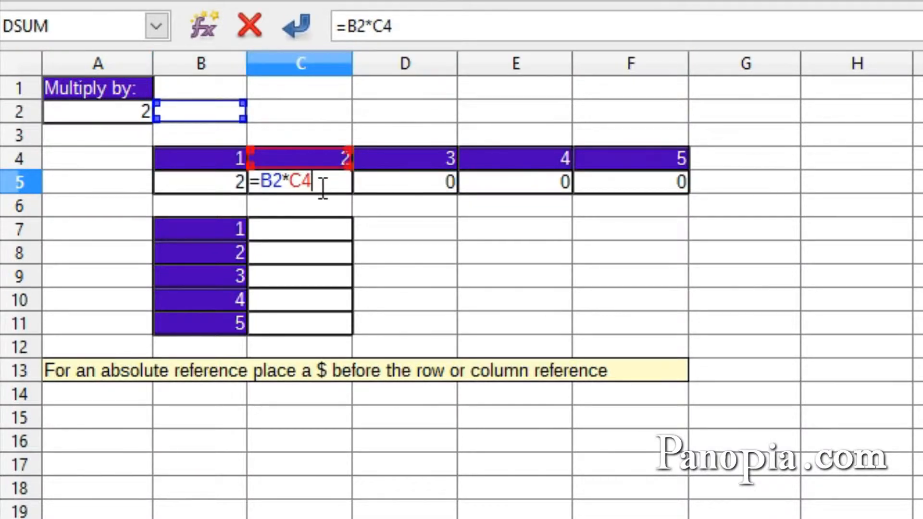
mouse_move(280, 211)
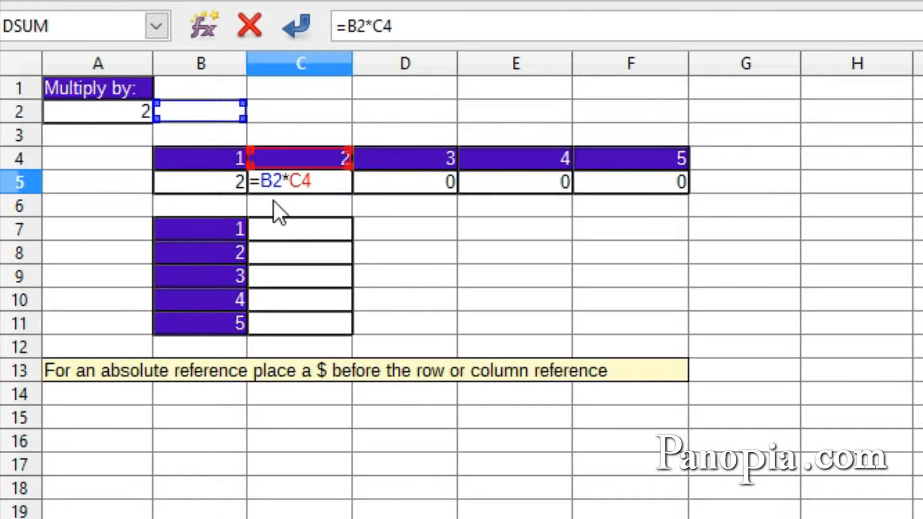
mouse_move(100, 147)
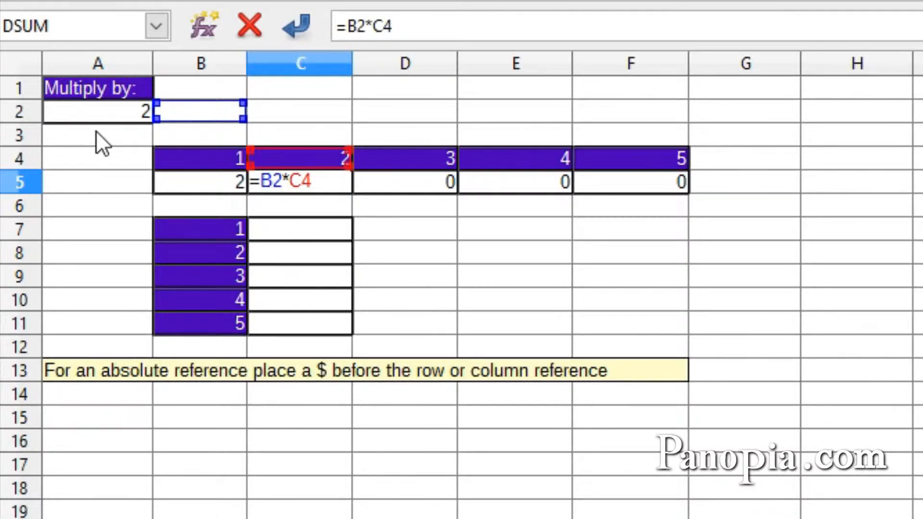
mouse_move(280, 209)
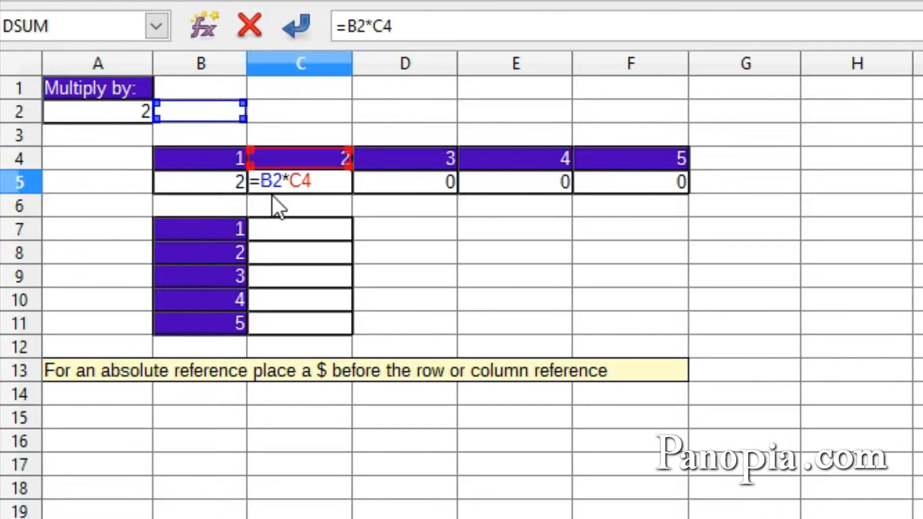
mouse_move(221, 144)
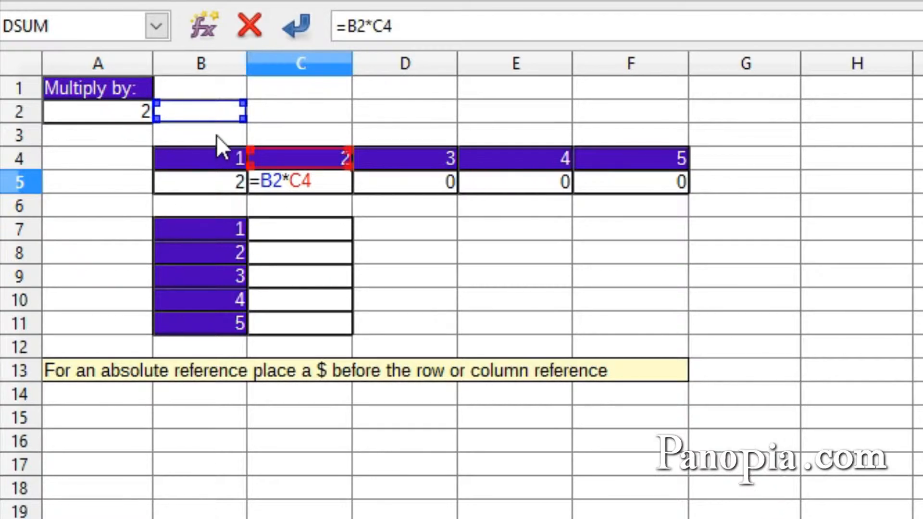
mouse_move(279, 215)
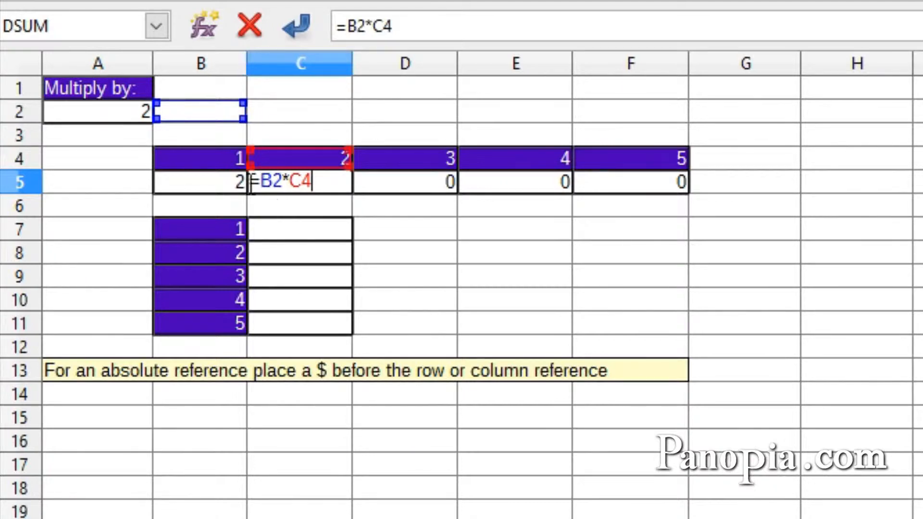
mouse_move(280, 214)
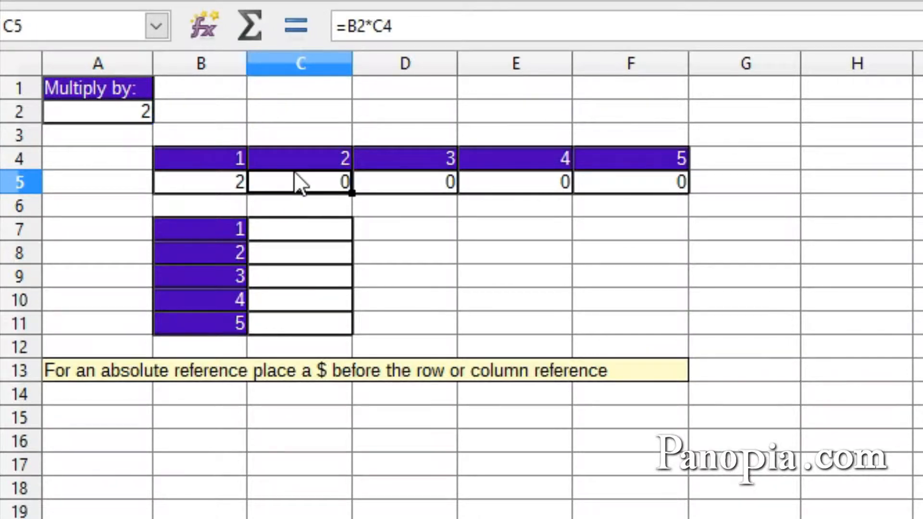
mouse_move(222, 197)
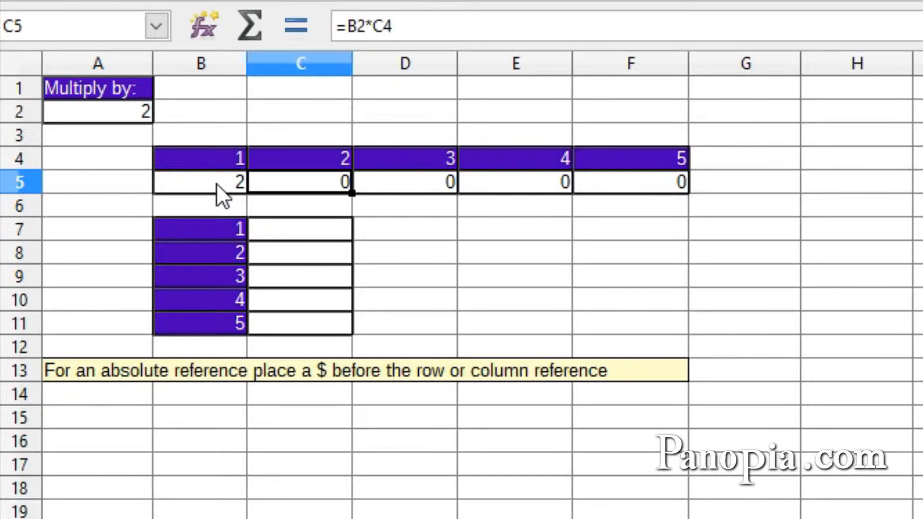
mouse_move(333, 391)
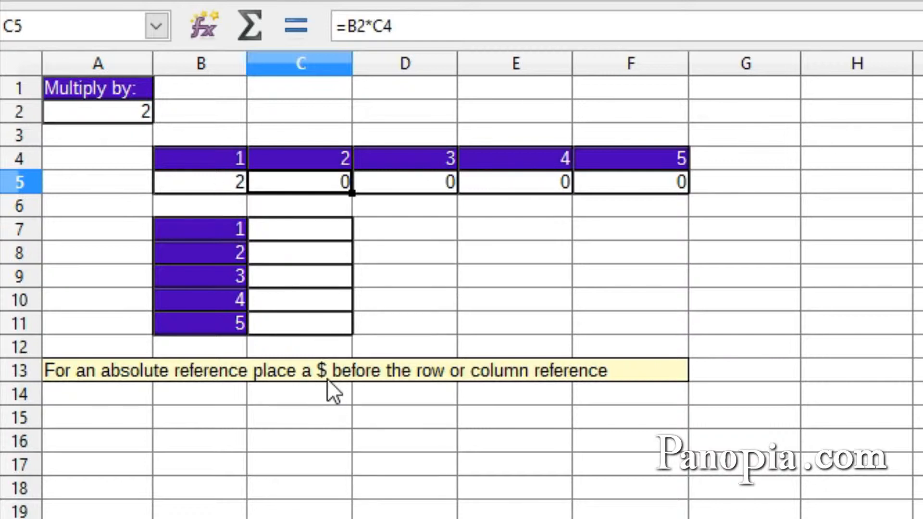
mouse_move(197, 197)
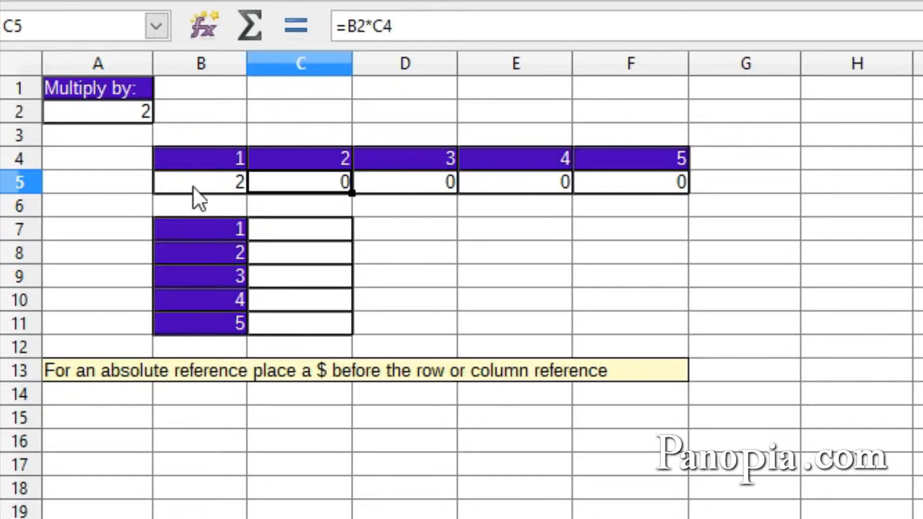
mouse_move(209, 191)
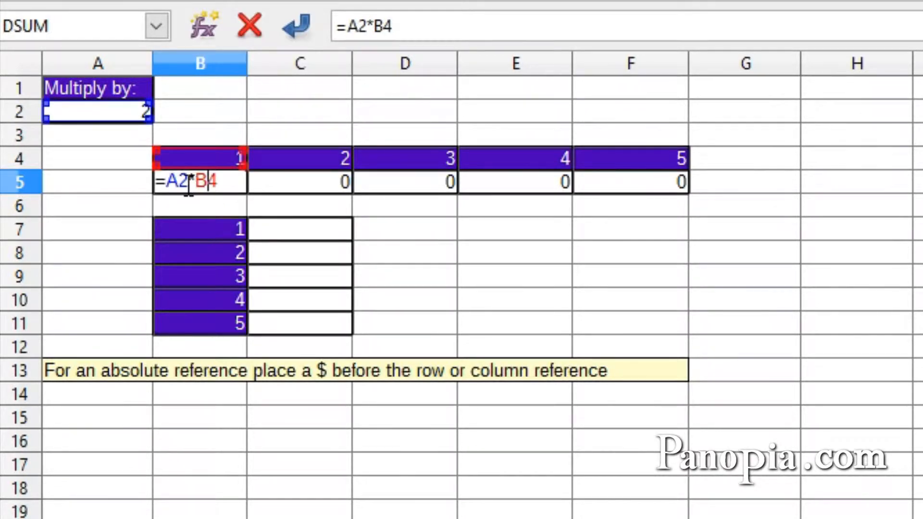
mouse_move(753, 218)
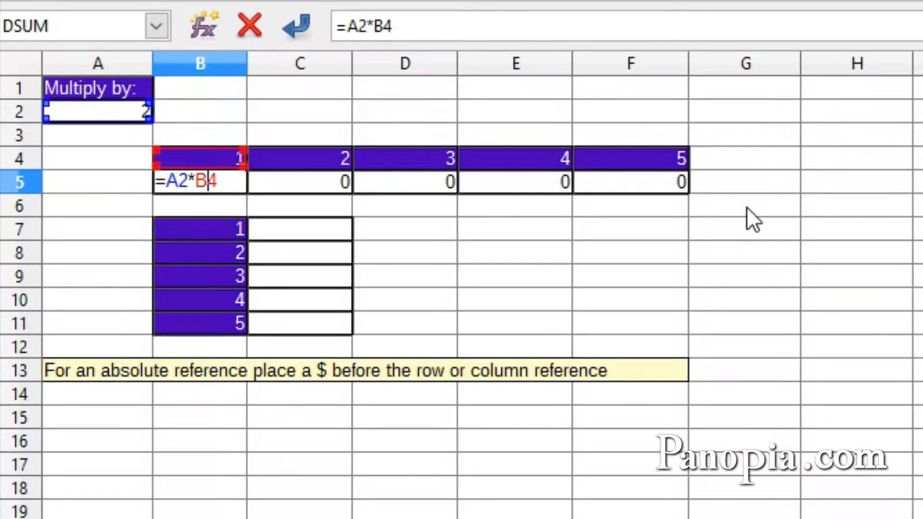
- Confirm =$A2*B4 in B5, fill it across to F5, and verify F5 reads =$A2*F4
type("$")
key("Return")
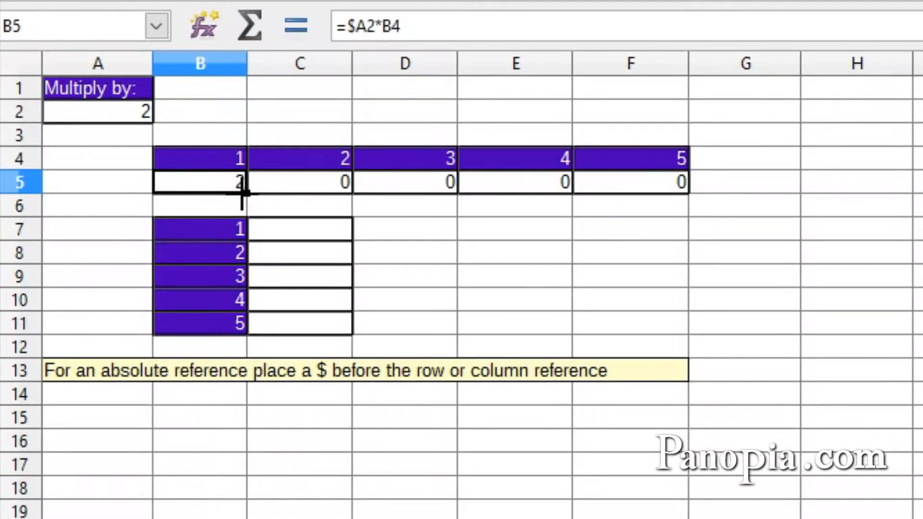
left_click_drag(238, 182, 629, 183)
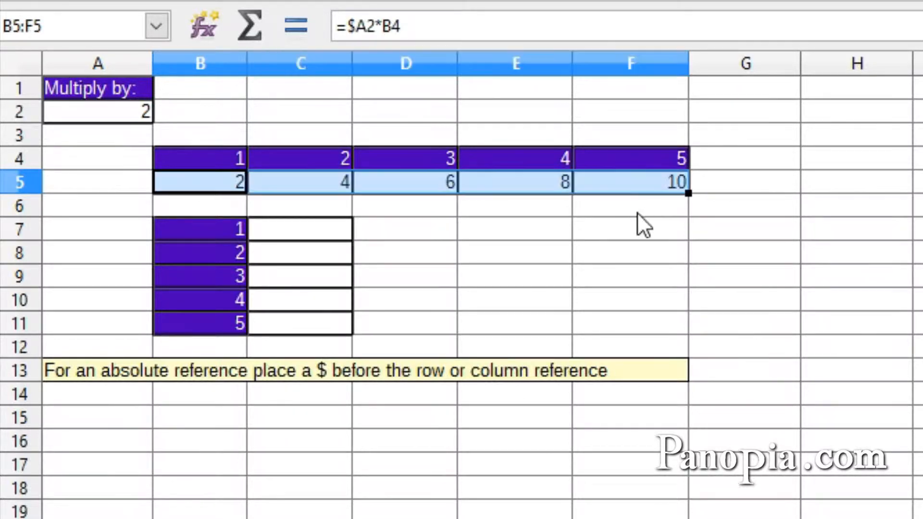
mouse_move(400, 218)
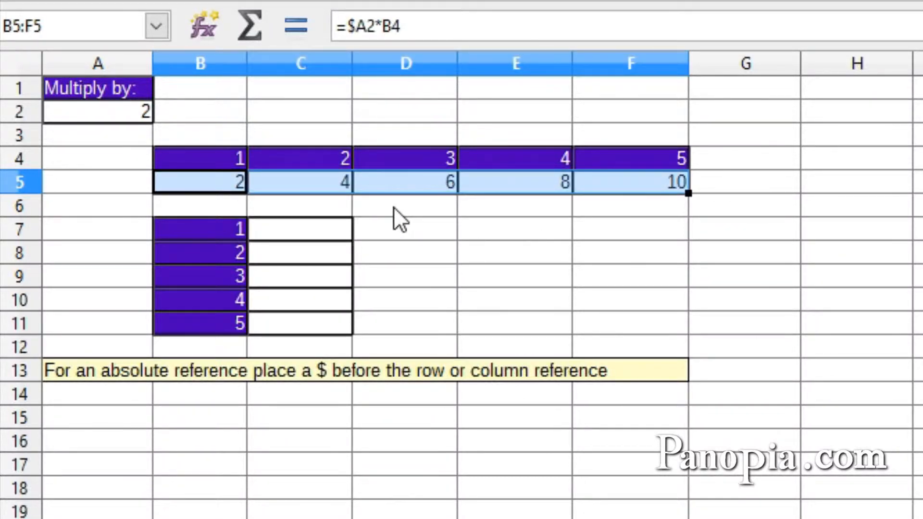
mouse_move(659, 197)
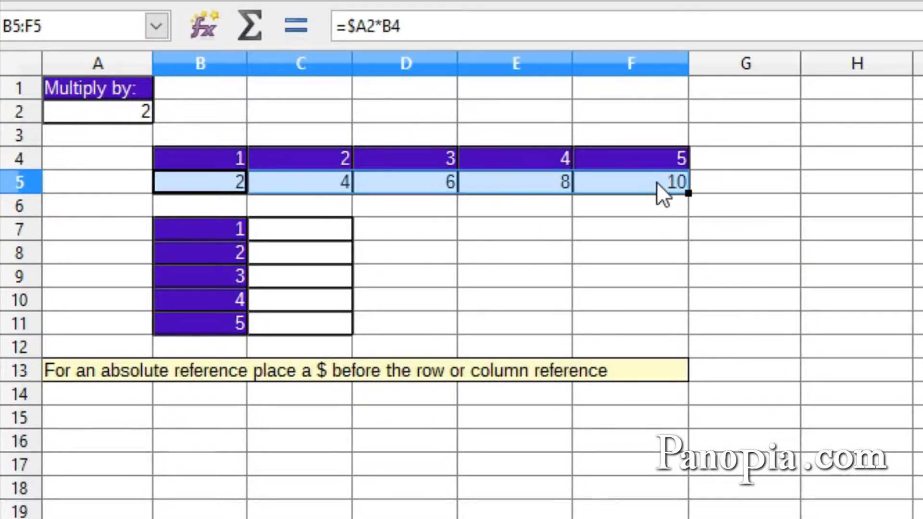
double_click(630, 182)
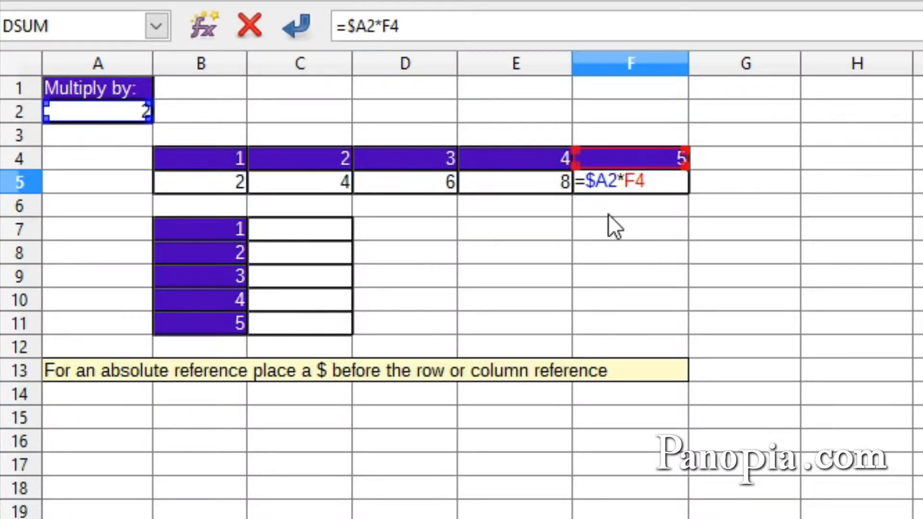
mouse_move(612, 212)
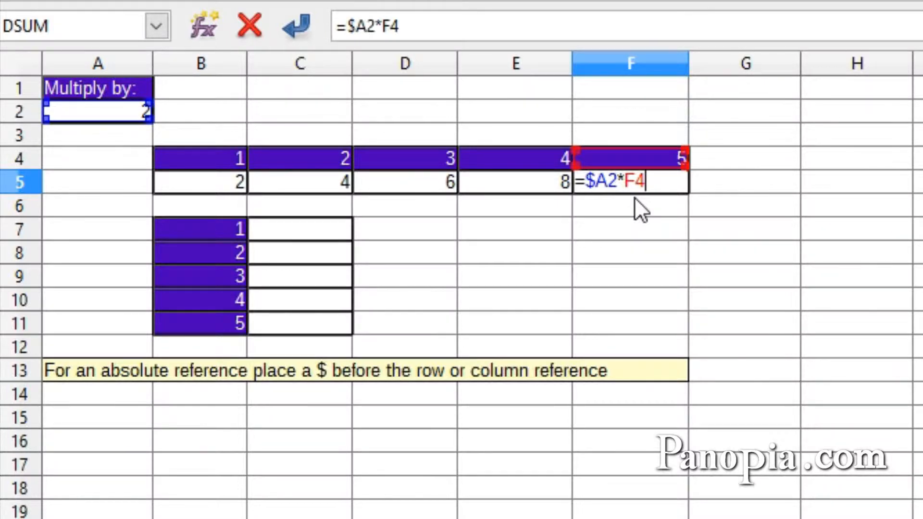
key("Return")
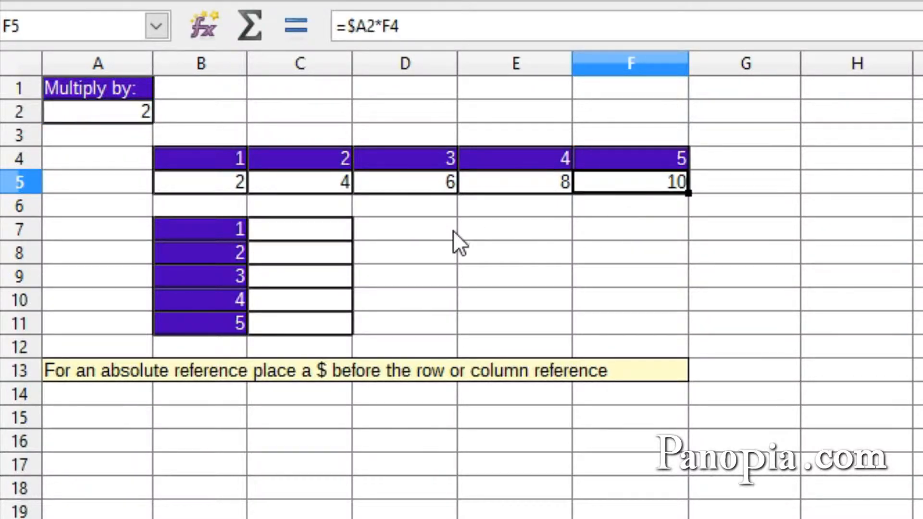
mouse_move(406, 250)
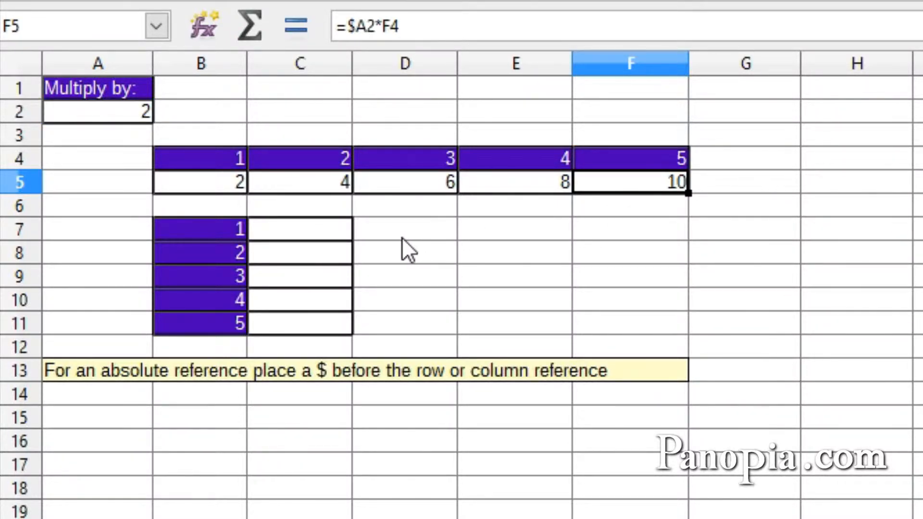
mouse_move(389, 244)
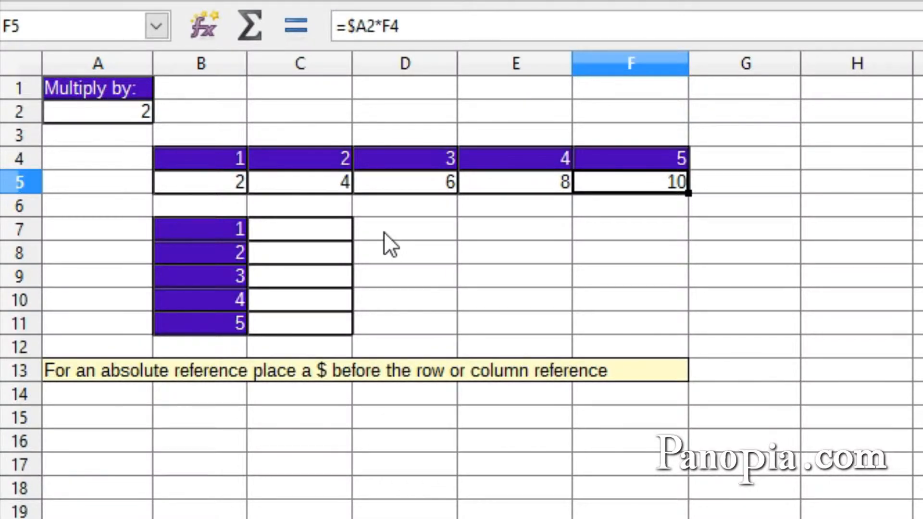
mouse_move(306, 244)
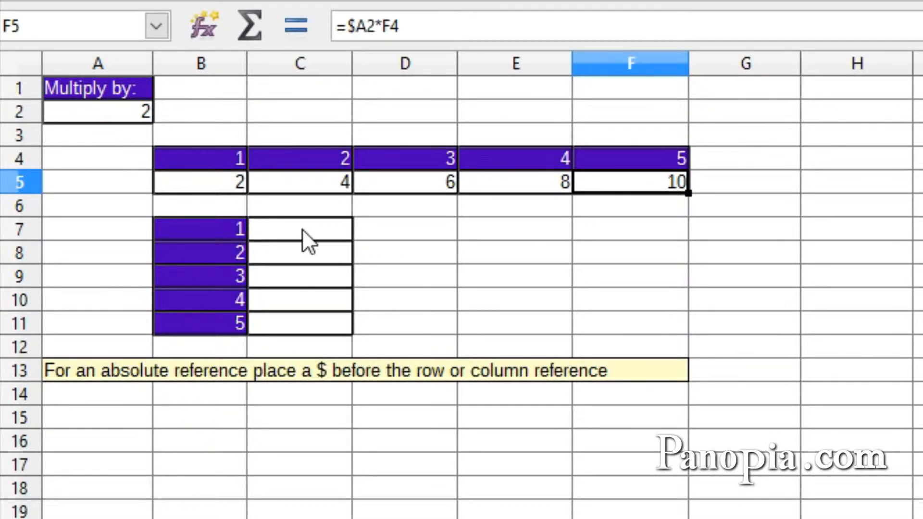
mouse_move(219, 308)
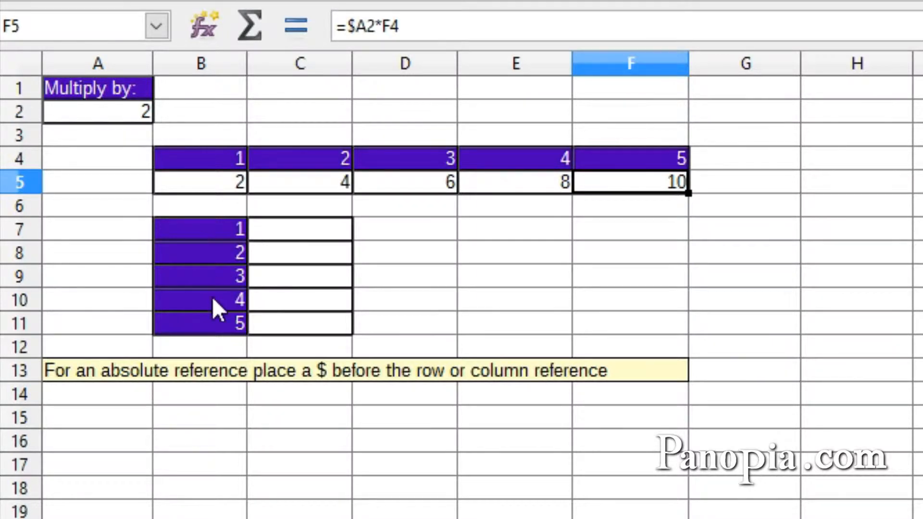
mouse_move(294, 245)
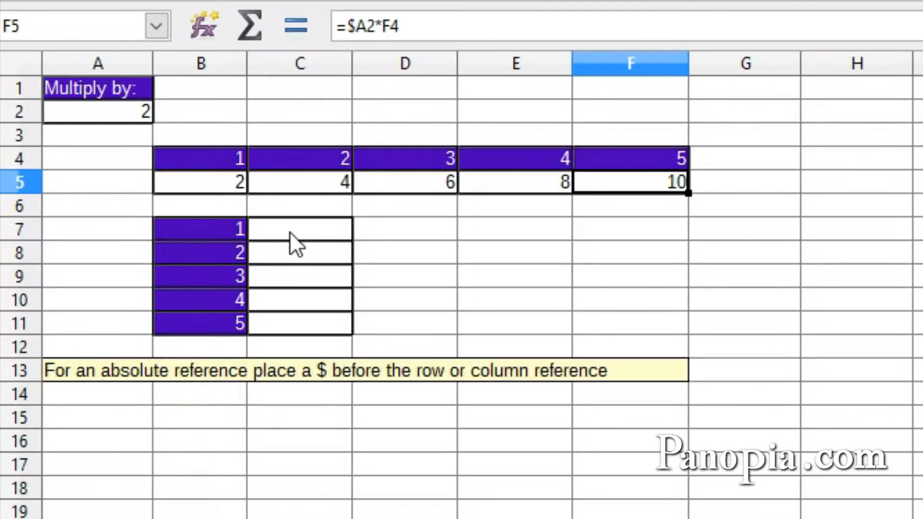
- Enter =A$2*B7 in C7, locking row 2 of the multiplier reference
left_click(300, 229)
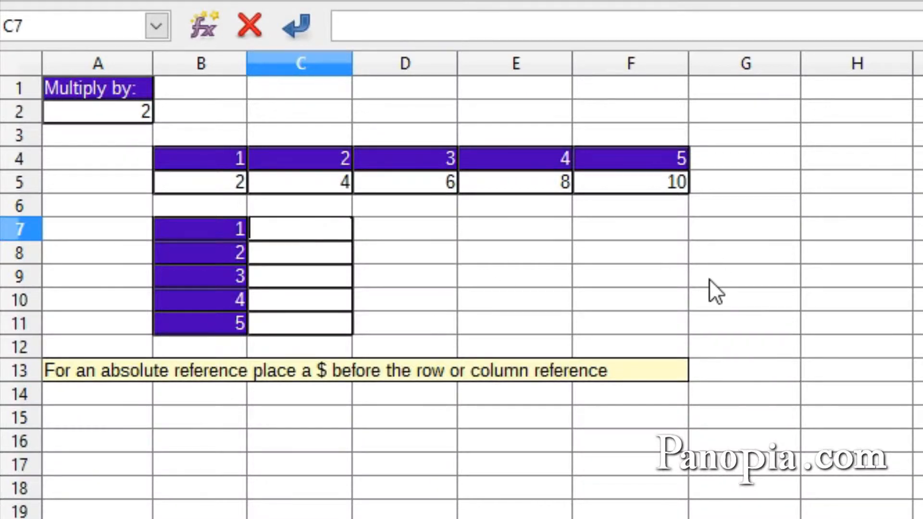
type("=")
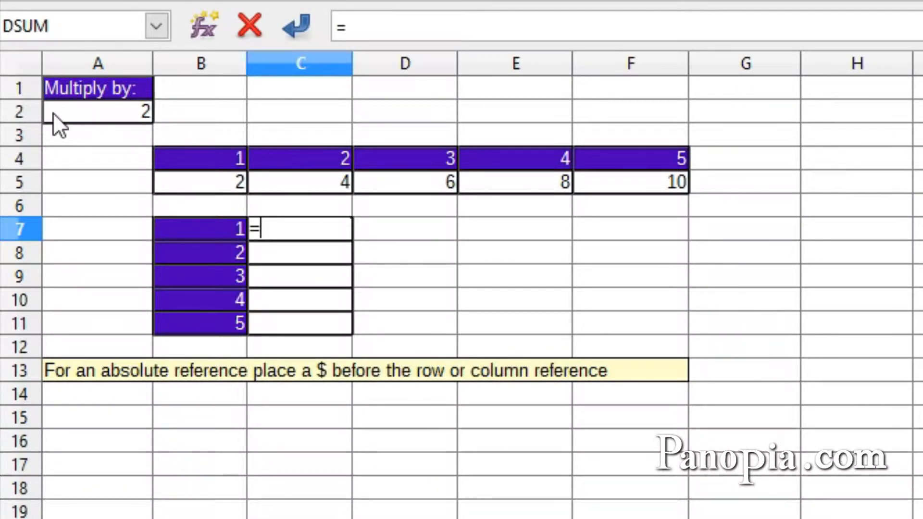
left_click(98, 111)
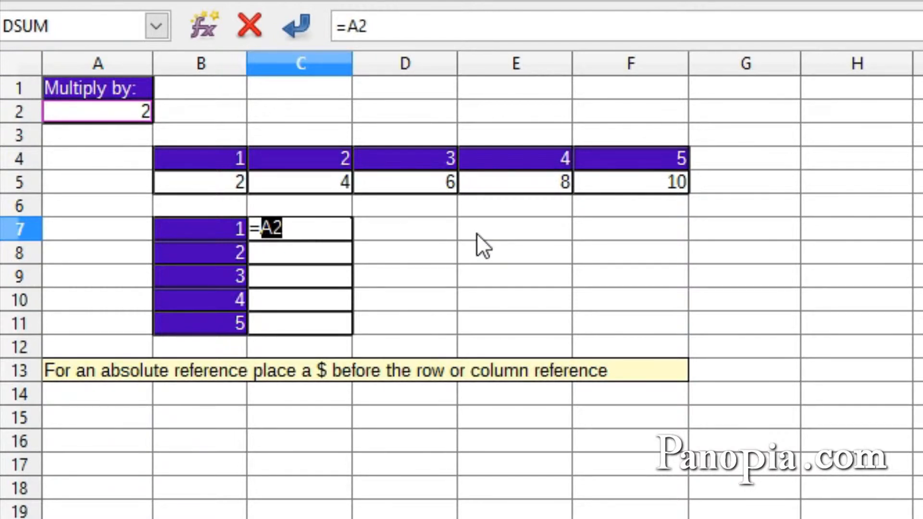
type("$")
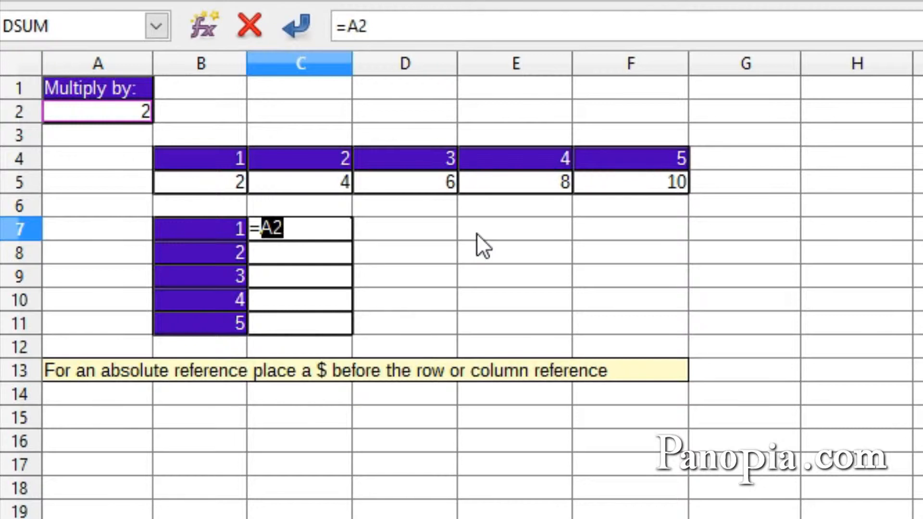
type("$")
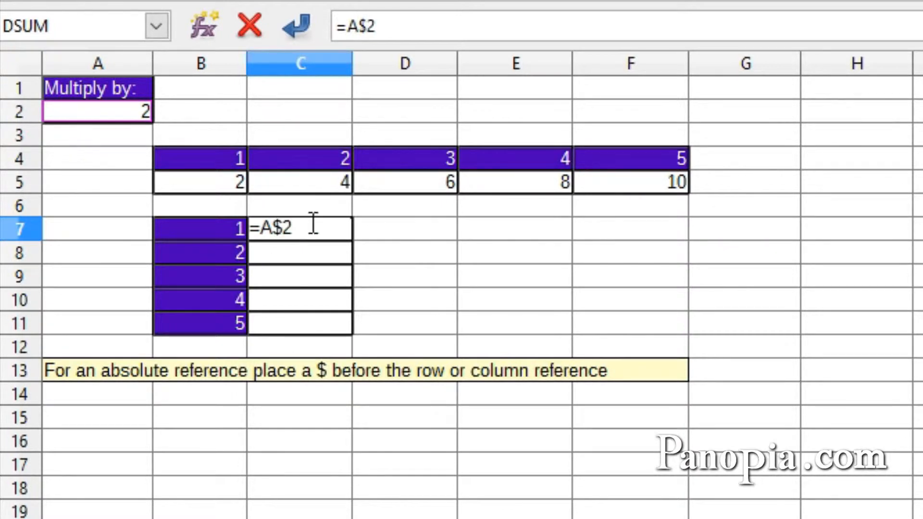
type("*")
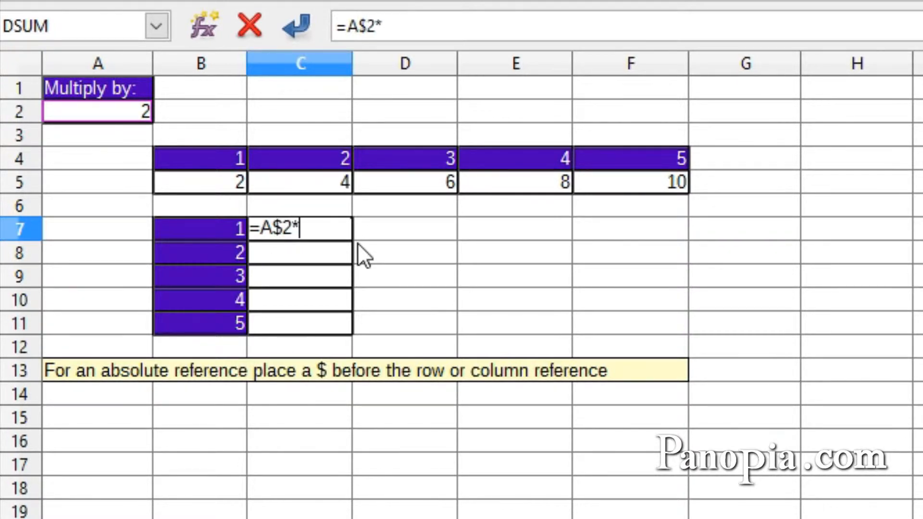
mouse_move(234, 244)
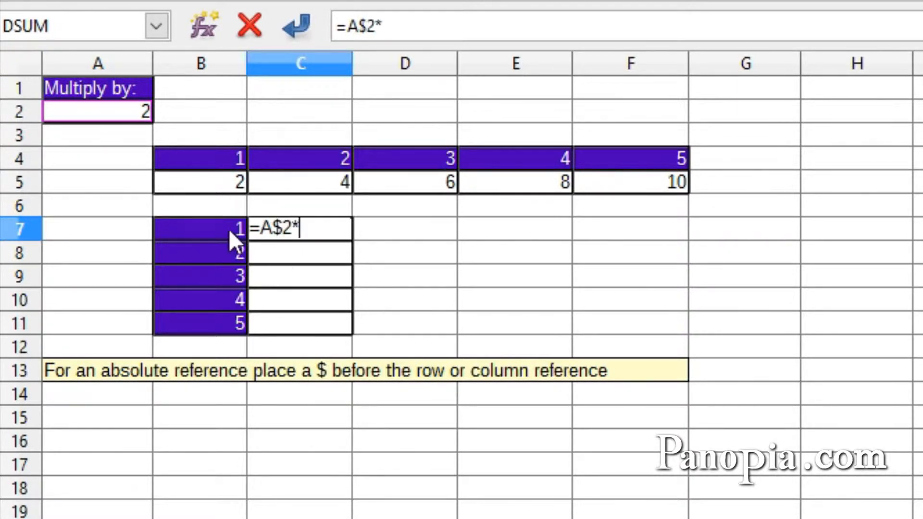
left_click(199, 228)
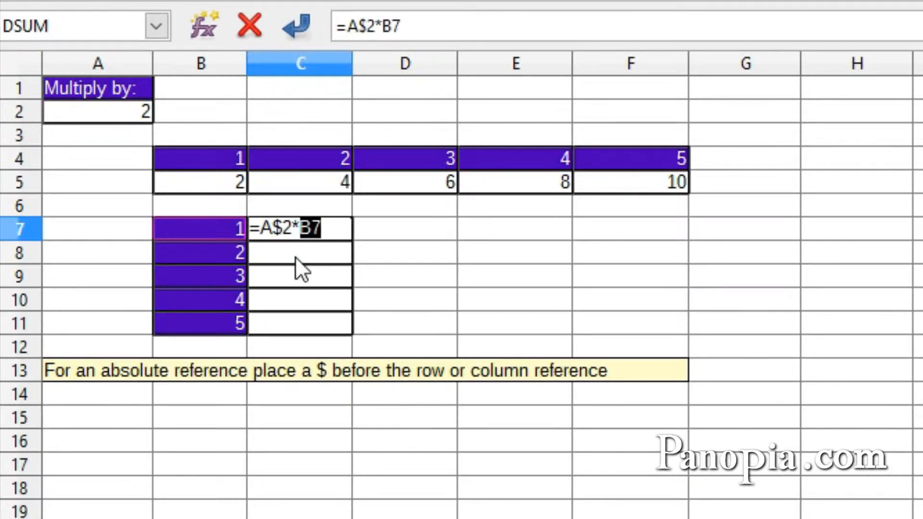
key("Return")
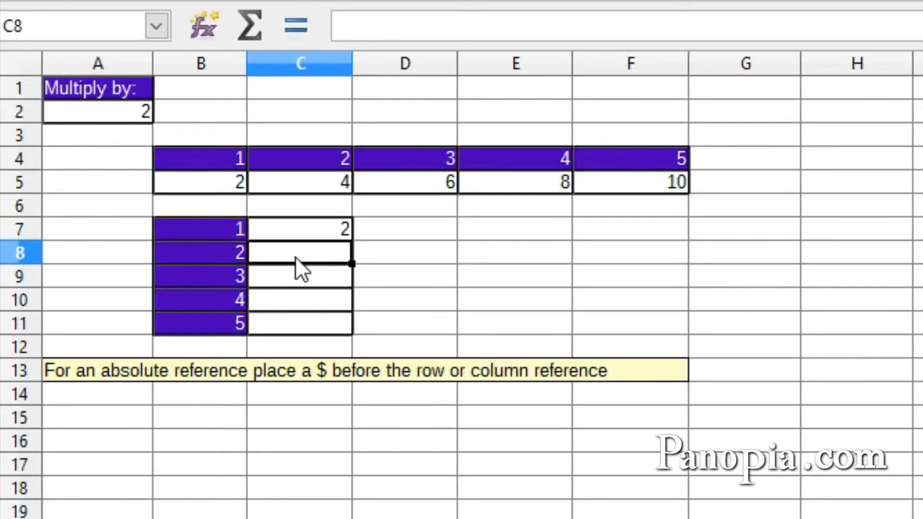
- Select C7 to fill its =A$2*B7 formula down to C11
left_click(300, 229)
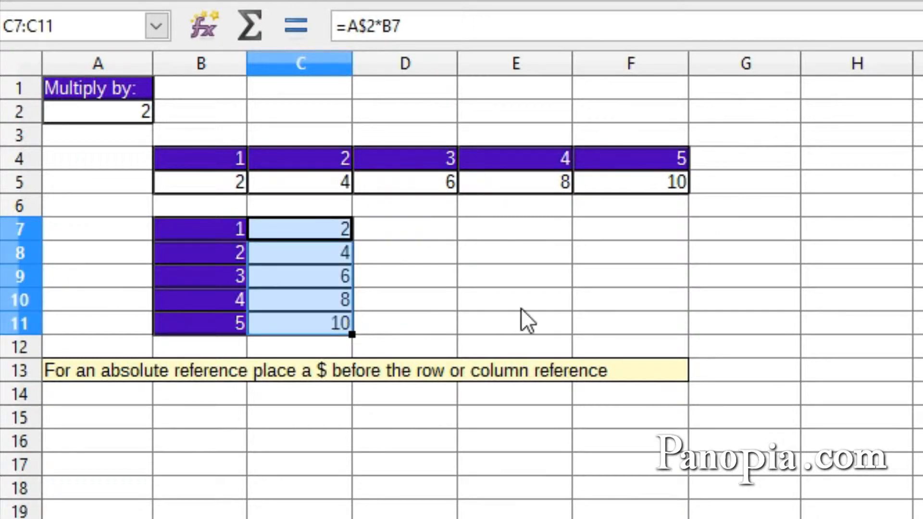
mouse_move(385, 277)
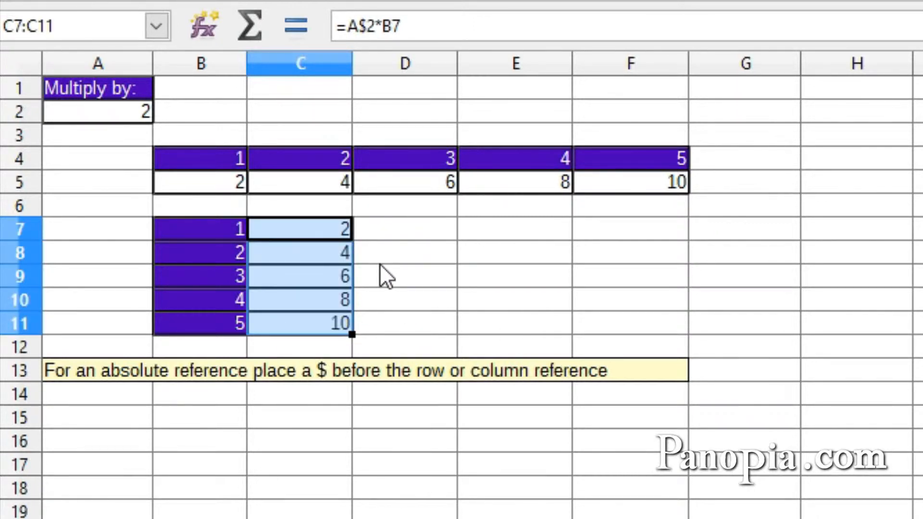
mouse_move(391, 277)
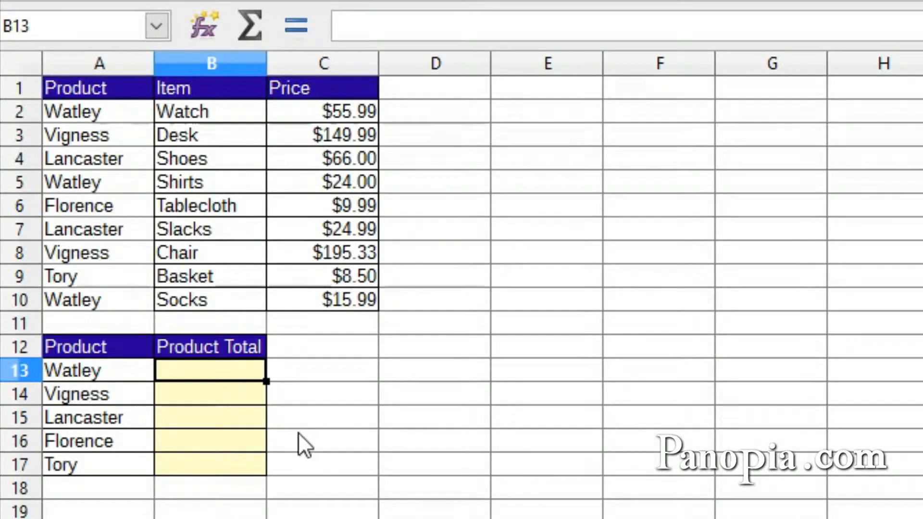
mouse_move(344, 362)
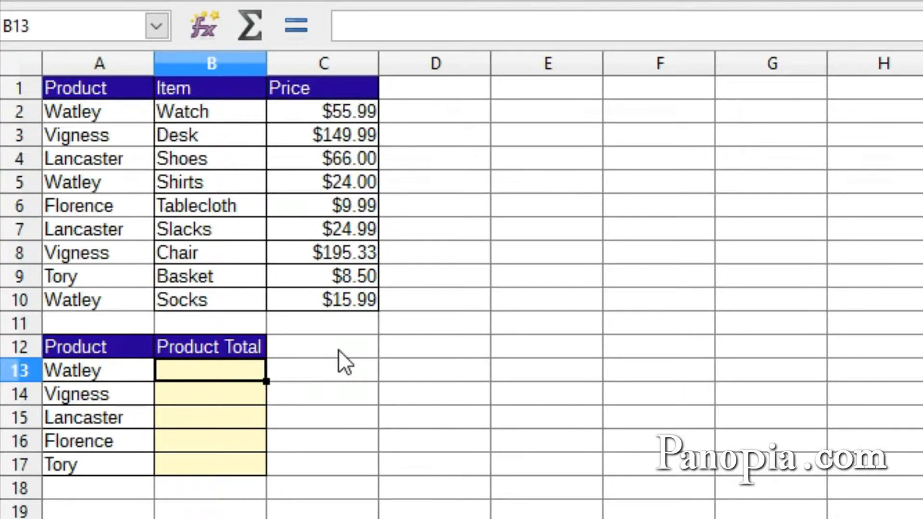
mouse_move(197, 382)
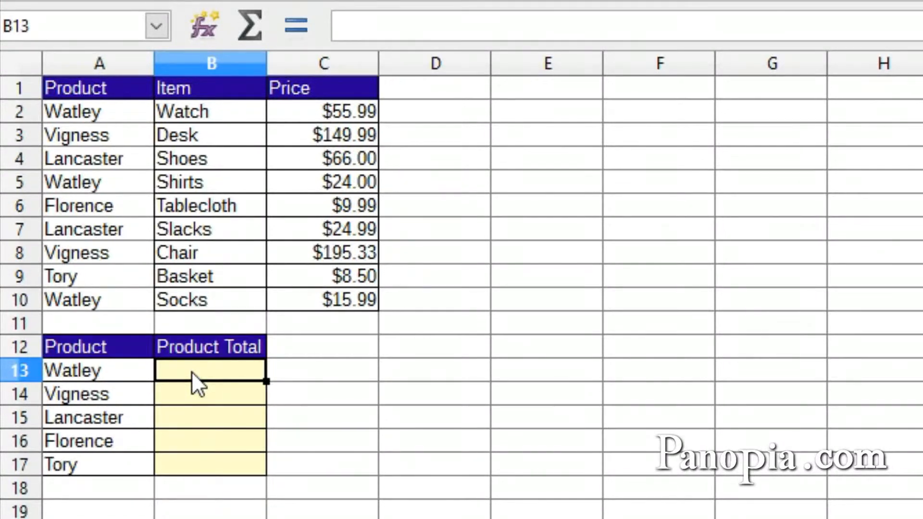
mouse_move(227, 400)
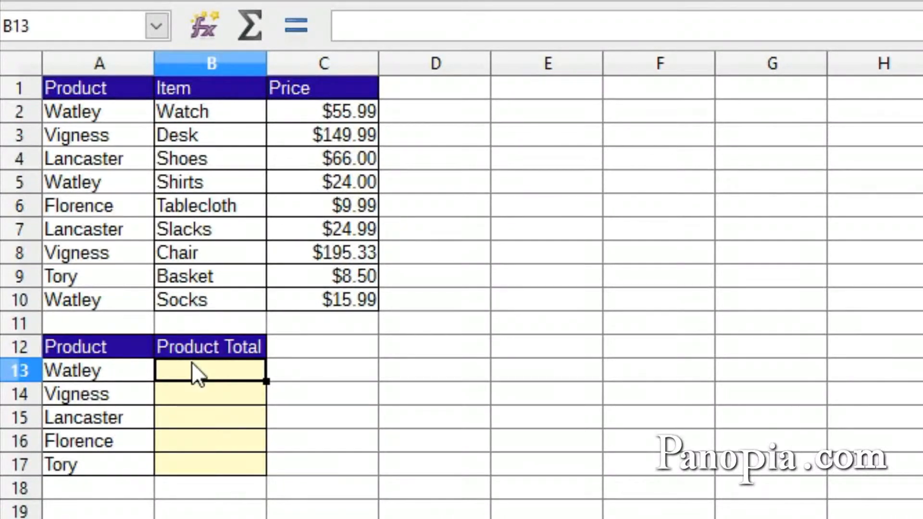
- Start B13's SUMIFS with absolute price range $C$2:$C$10 and product range $A$2:$A$10
type("=")
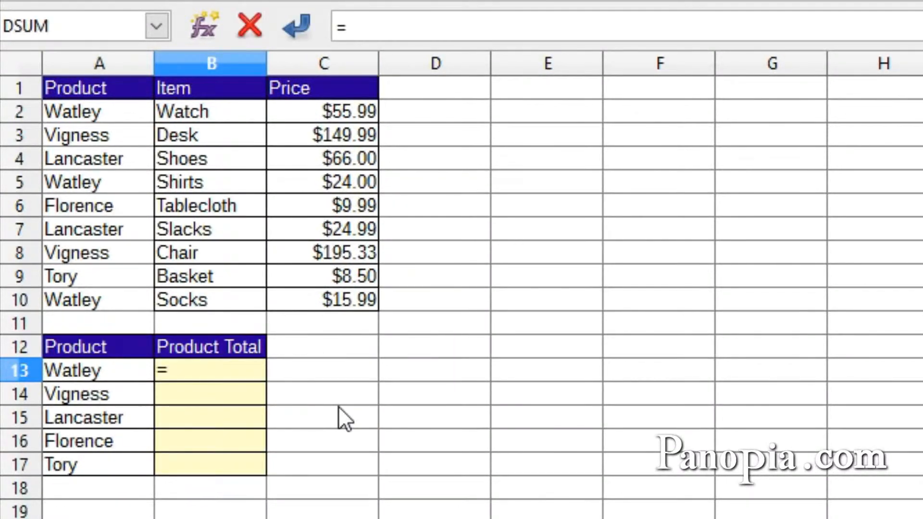
type("sum")
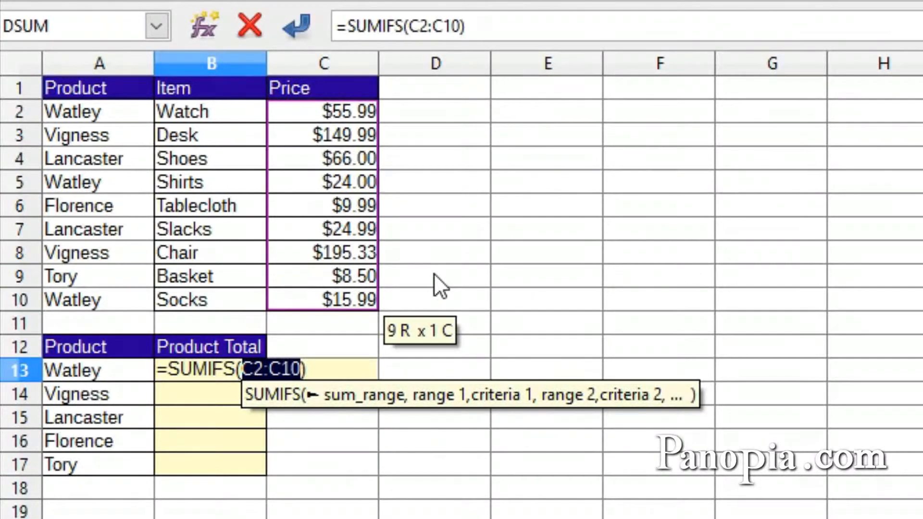
key("F4")
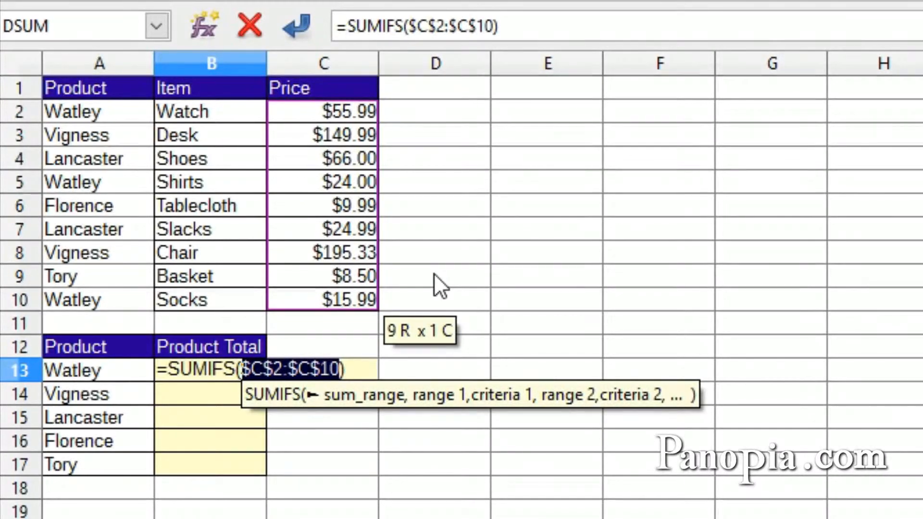
type(",")
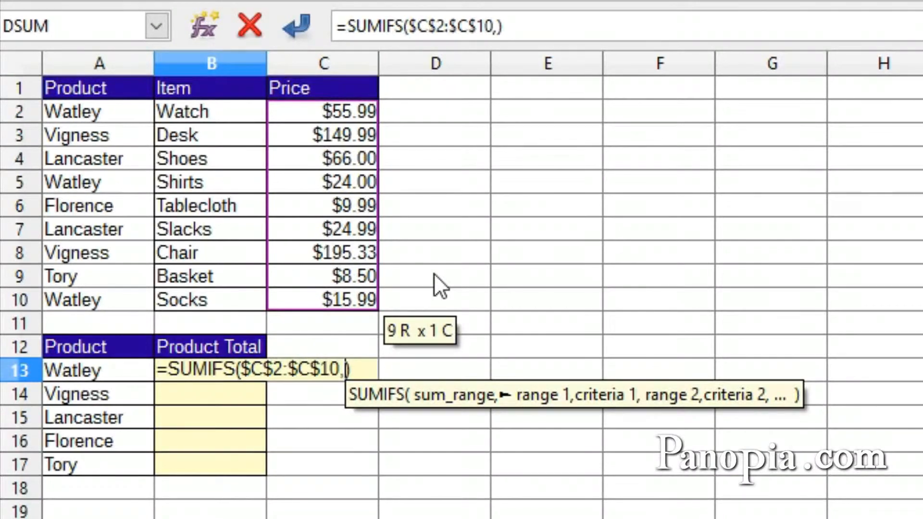
mouse_move(94, 117)
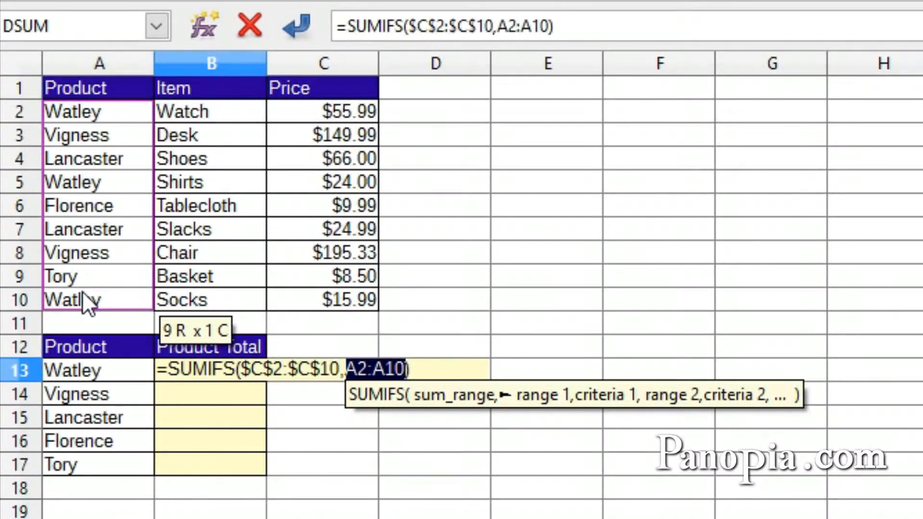
key("F4")
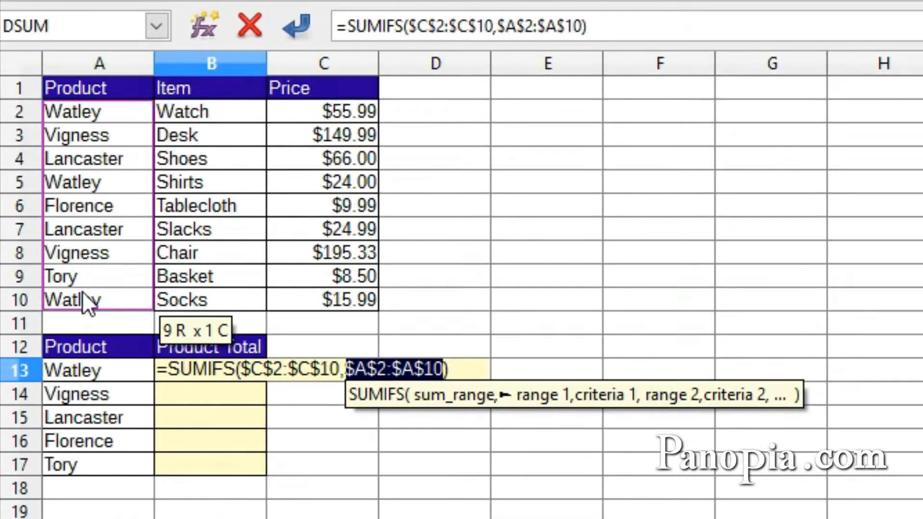
type(",")
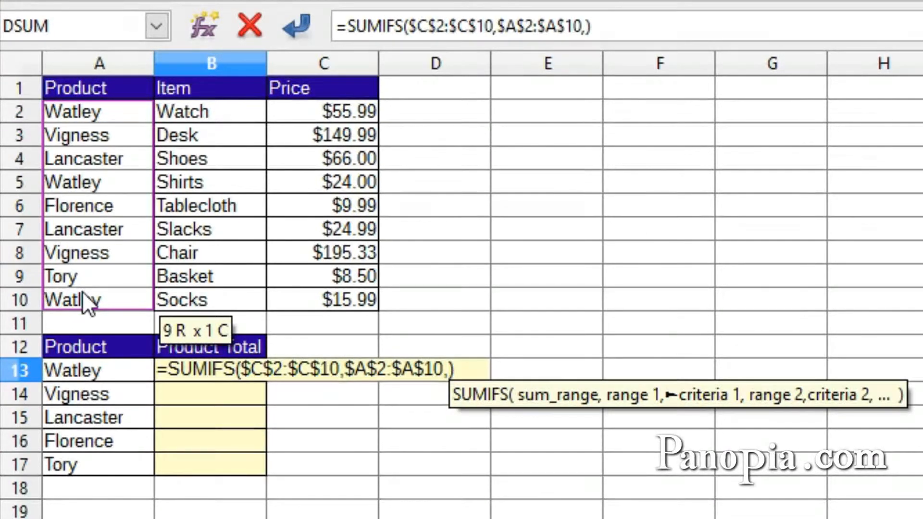
mouse_move(94, 391)
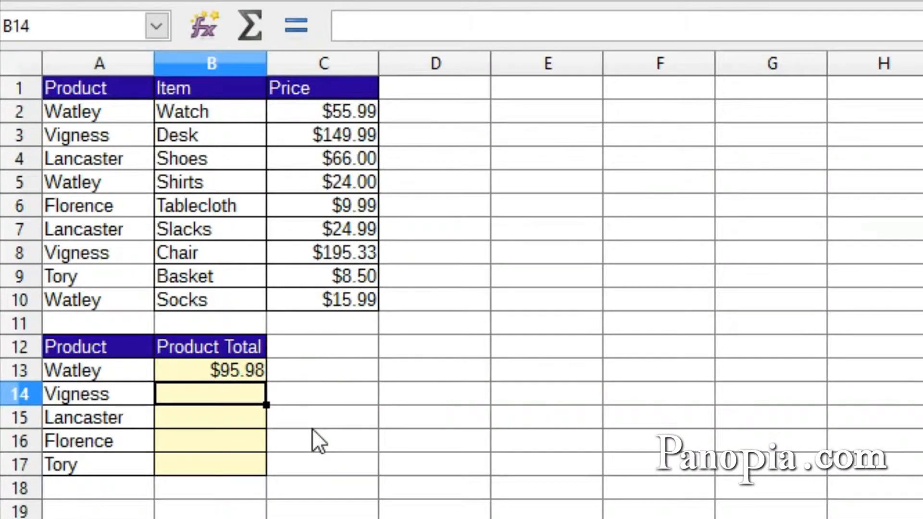
- Fill the SUMIFS total from B13 down to B17 for all five products
left_click(209, 369)
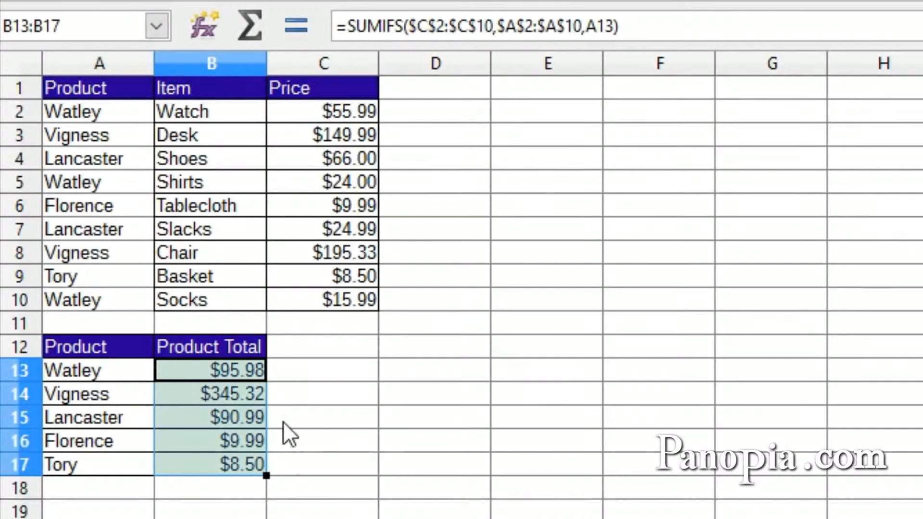
mouse_move(289, 473)
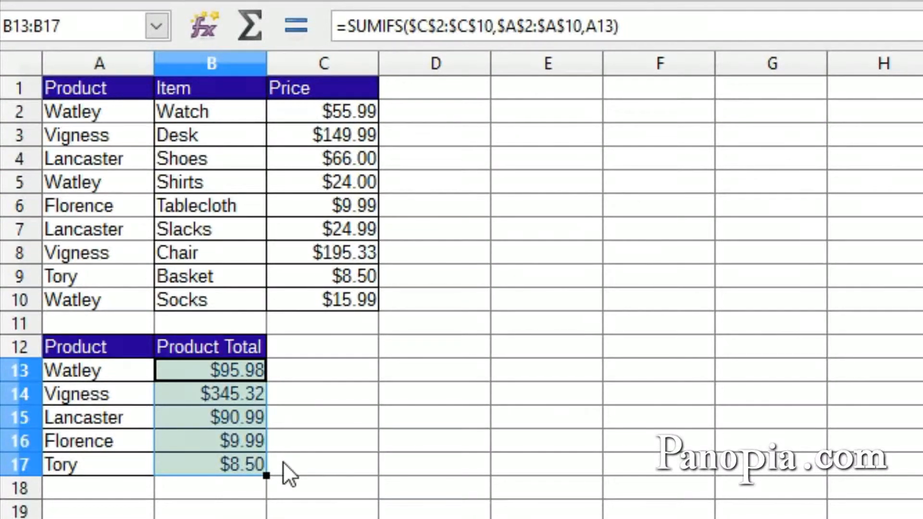
left_click(210, 464)
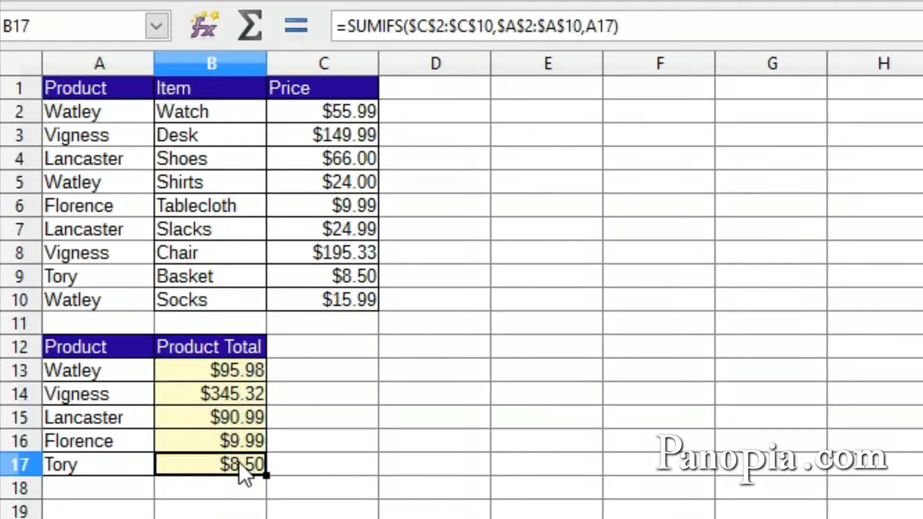
double_click(209, 464)
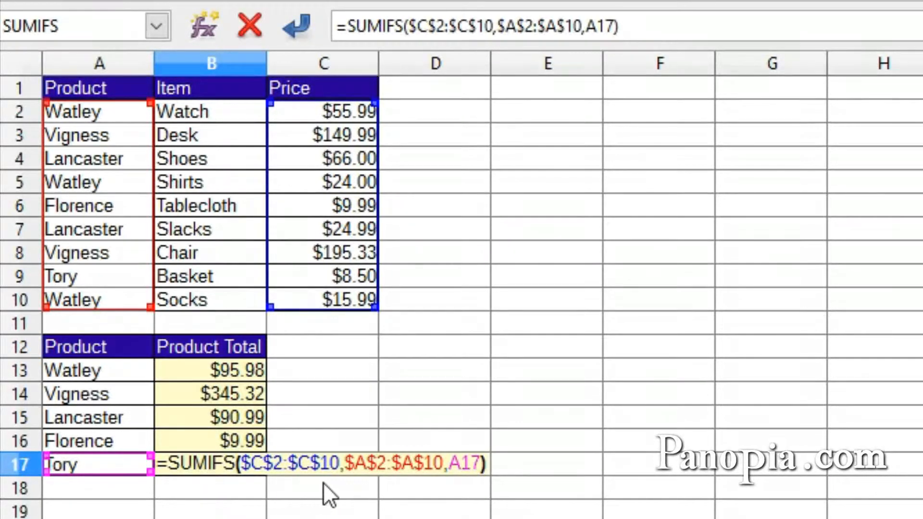
mouse_move(468, 491)
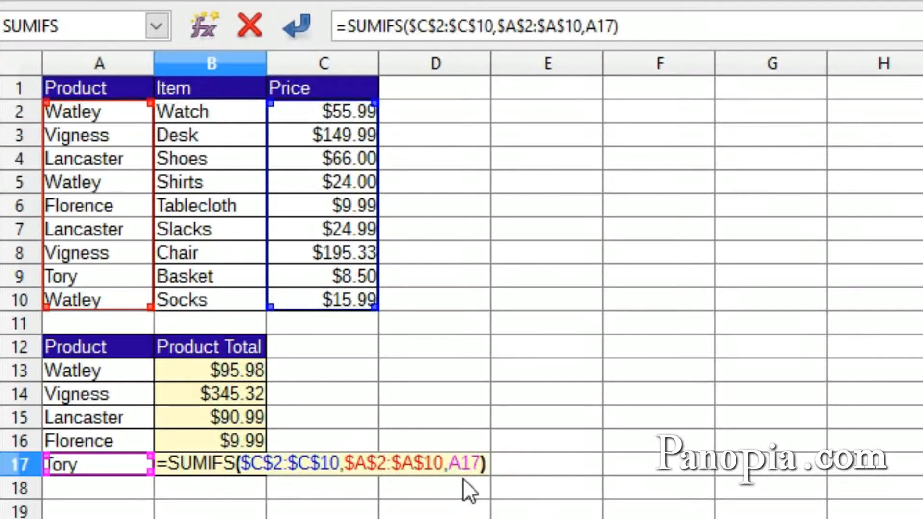
mouse_move(318, 515)
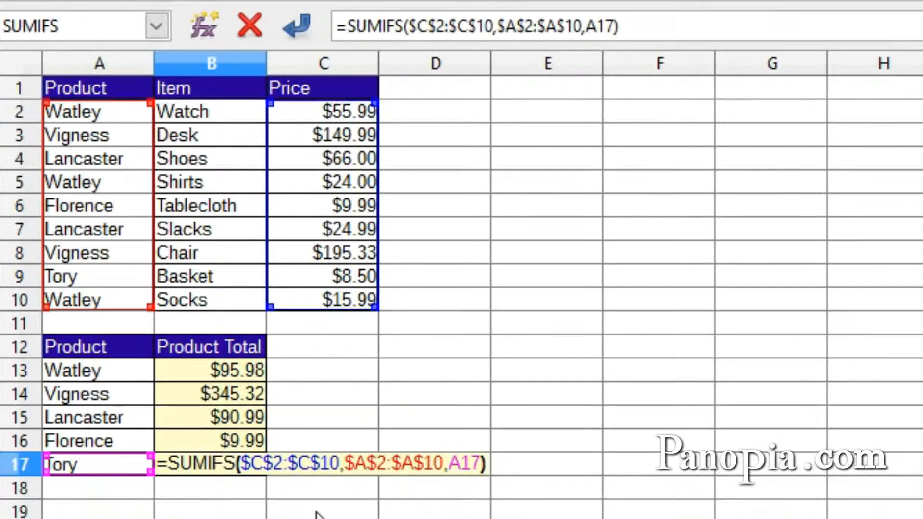
mouse_move(455, 500)
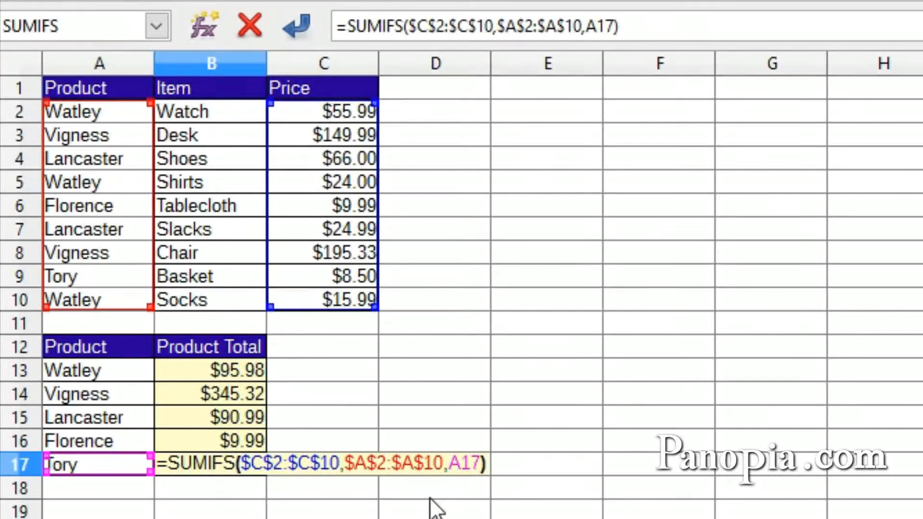
key("Return")
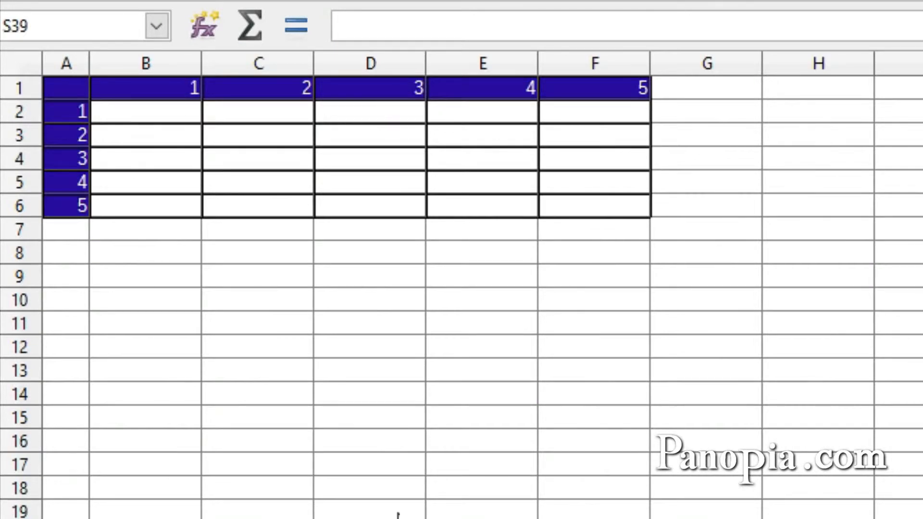
mouse_move(169, 287)
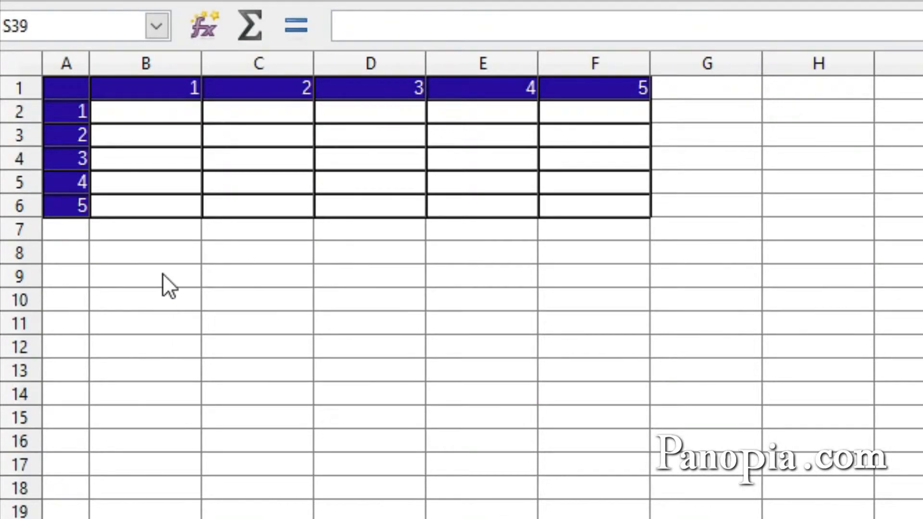
mouse_move(146, 126)
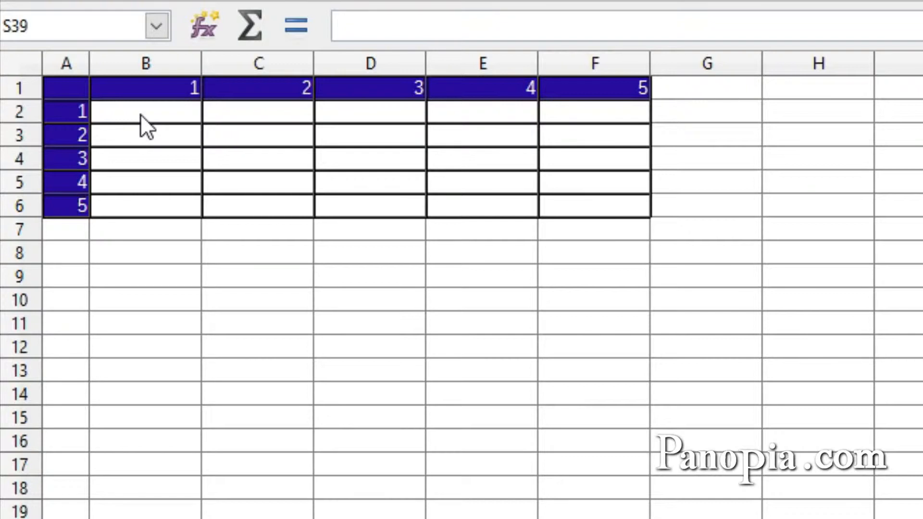
mouse_move(153, 109)
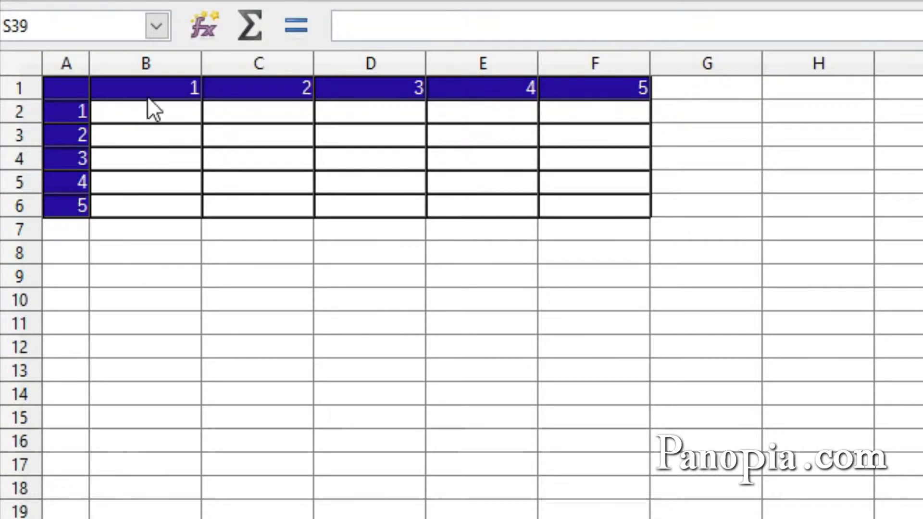
mouse_move(613, 124)
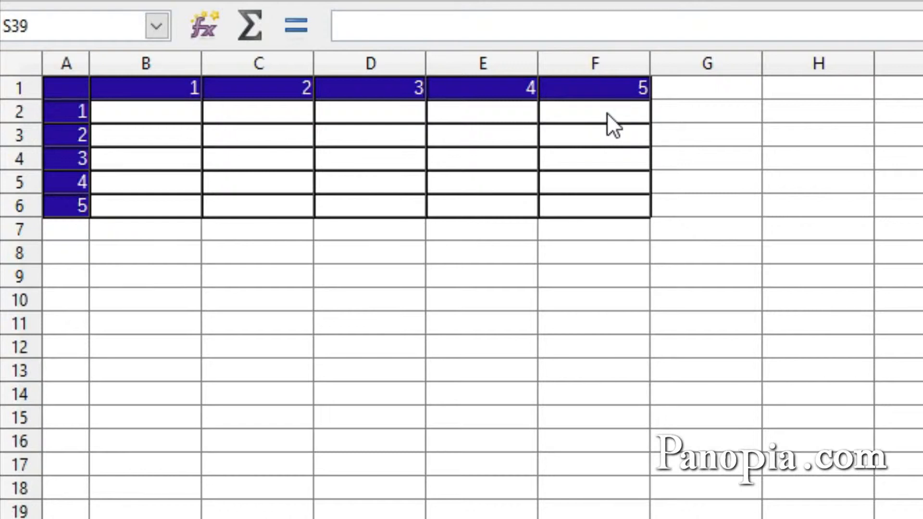
mouse_move(127, 130)
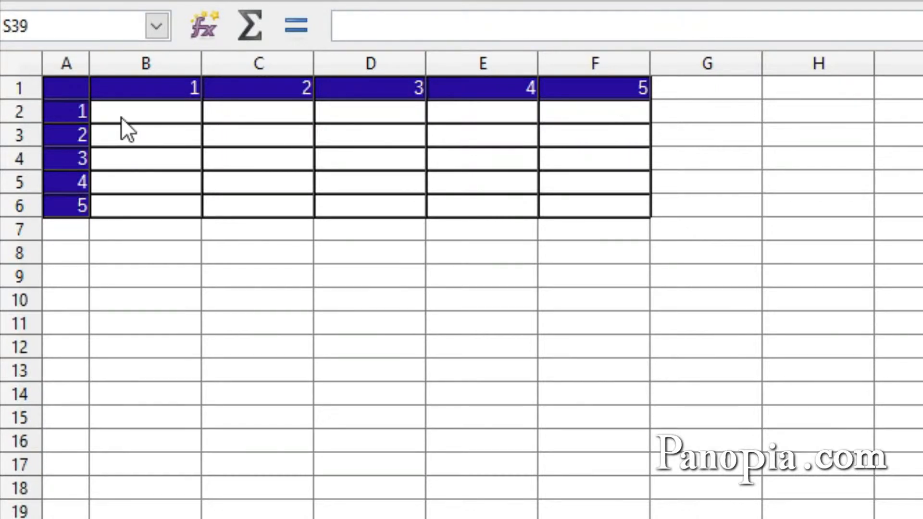
mouse_move(152, 125)
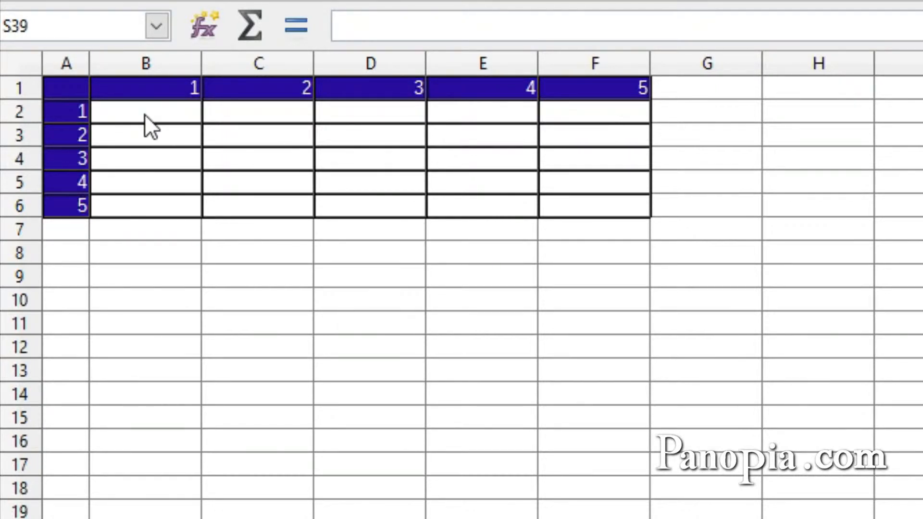
- Build =B$1*$A2 in B2 with F4, locking row 1 and column A
left_click(145, 112)
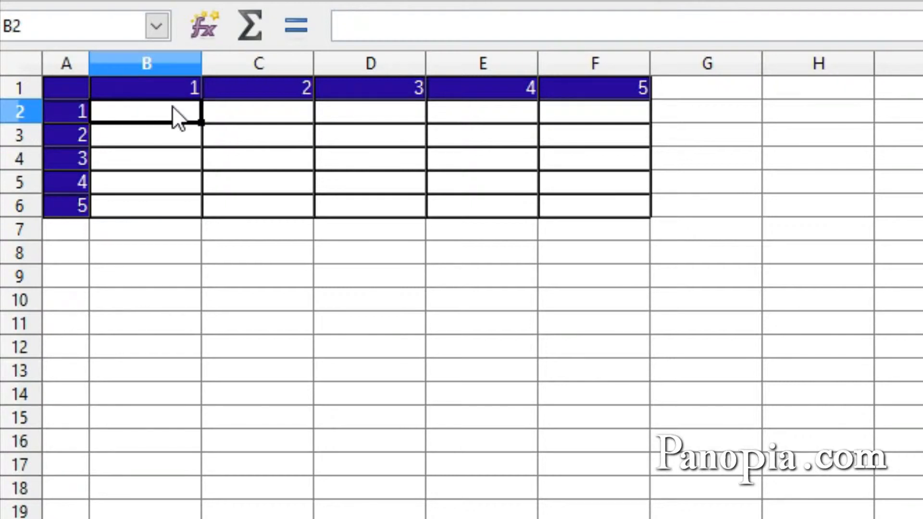
type("=")
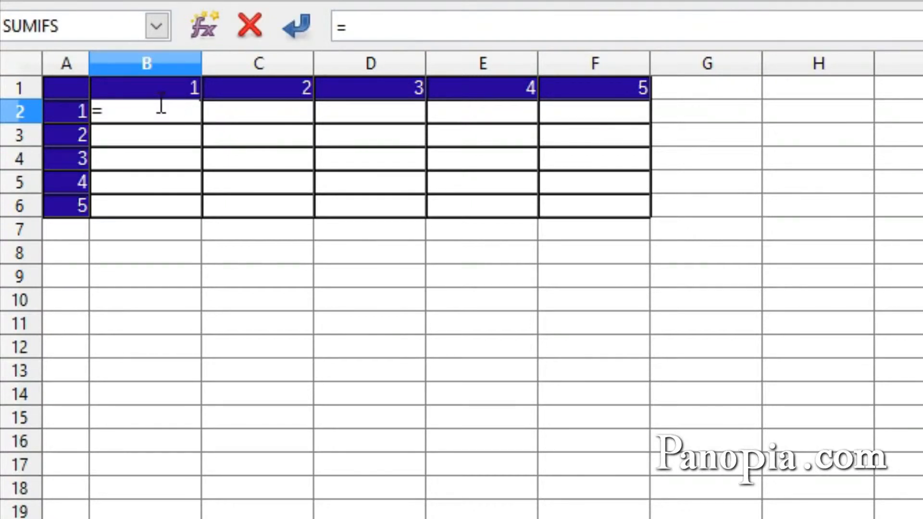
left_click(145, 88)
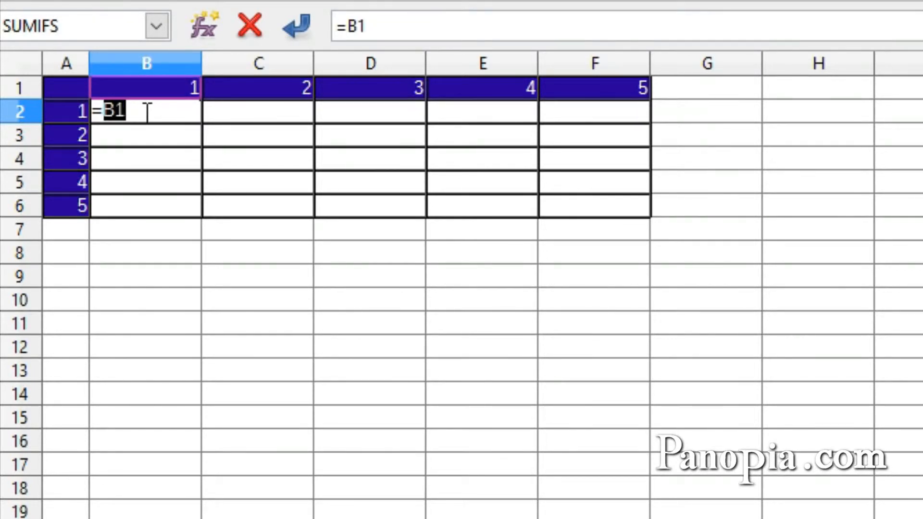
key("F4")
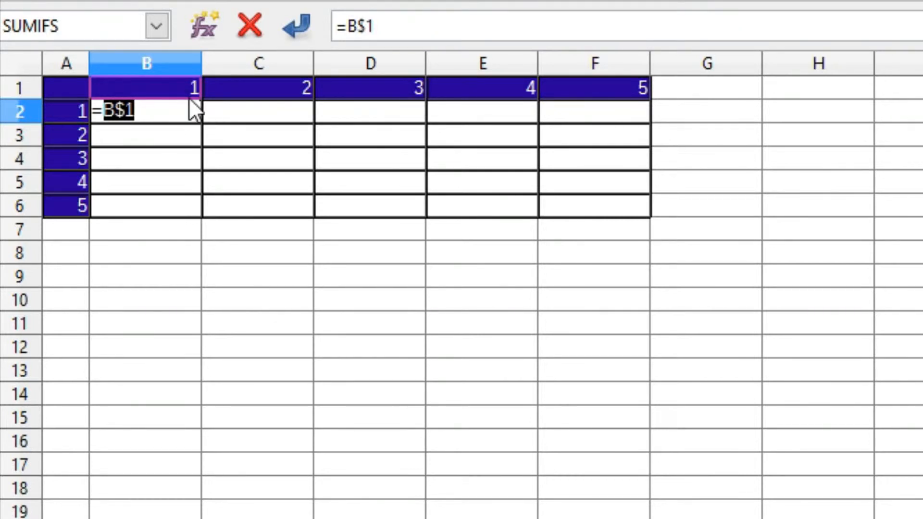
mouse_move(187, 103)
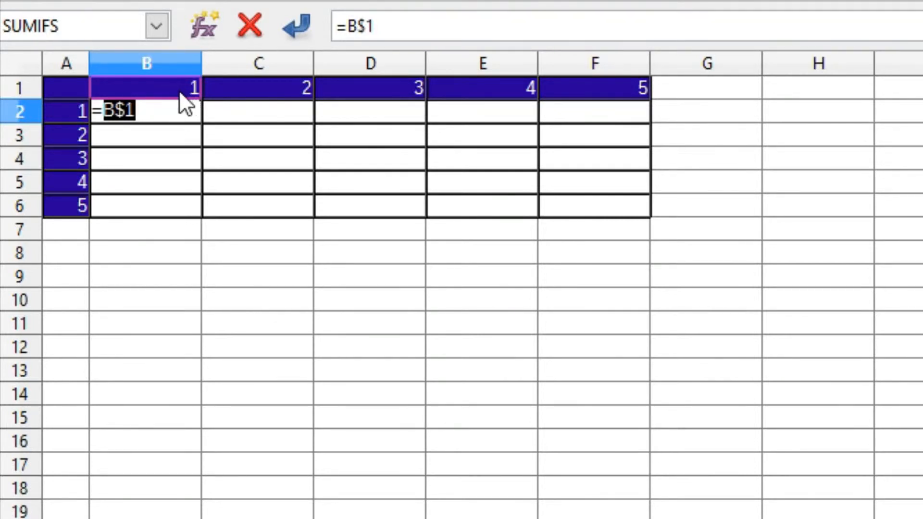
mouse_move(432, 99)
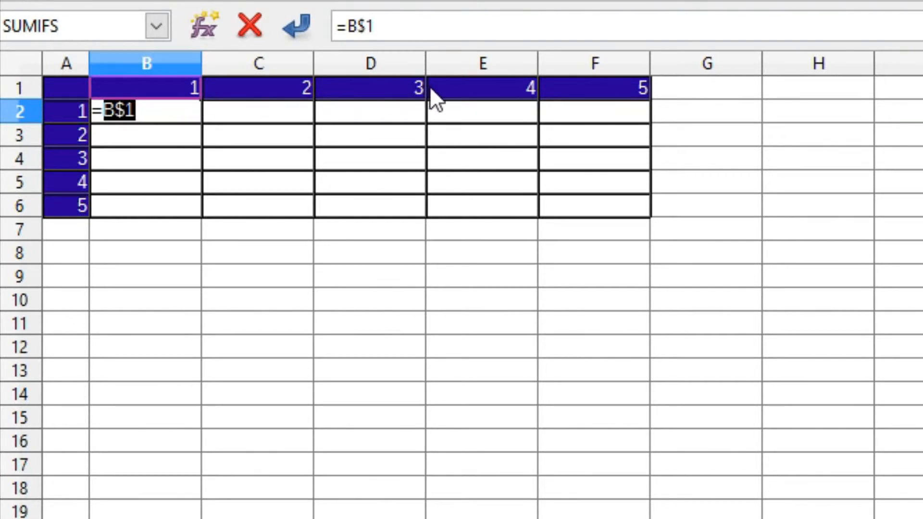
mouse_move(161, 171)
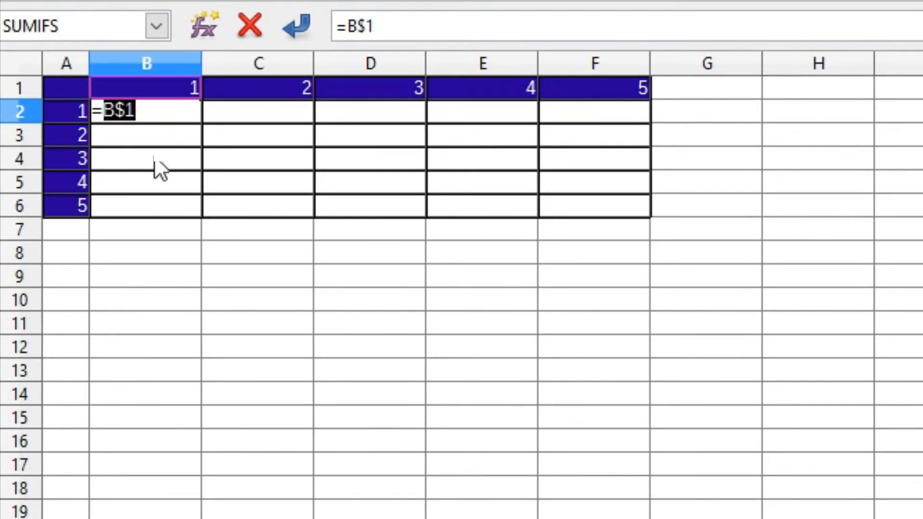
mouse_move(147, 112)
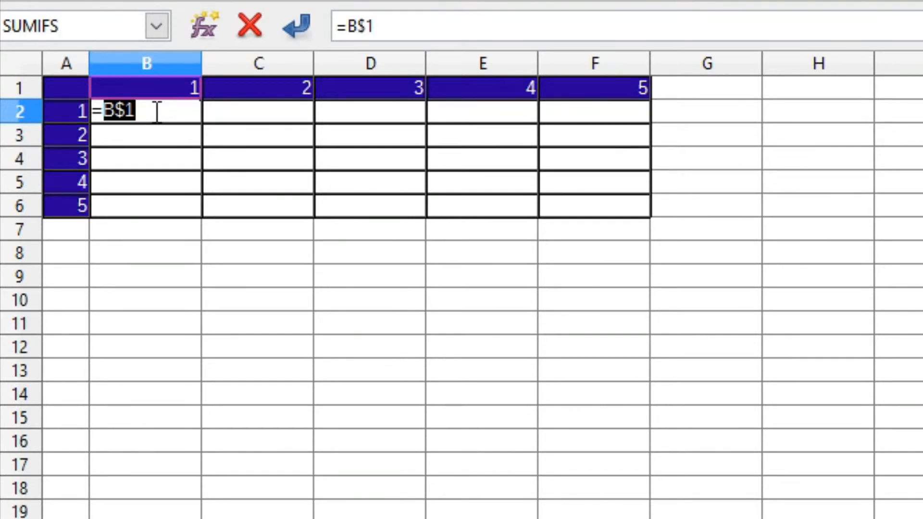
type("*")
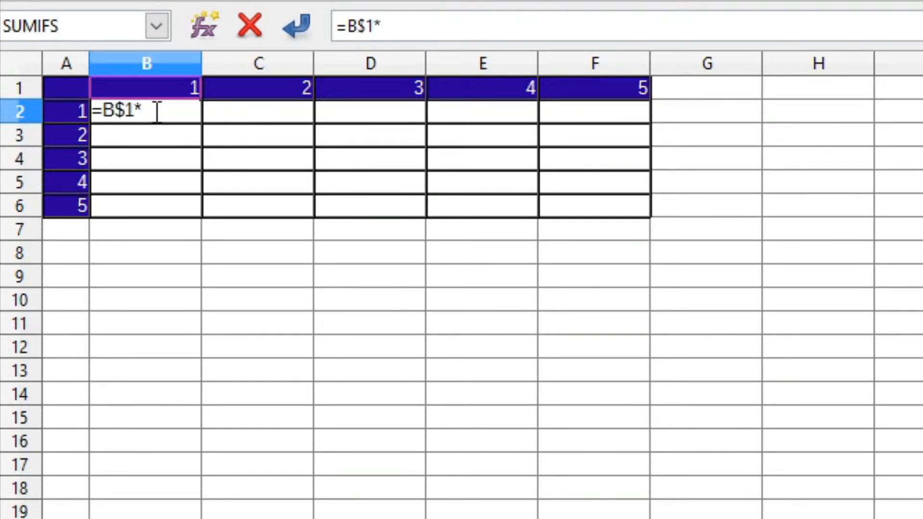
left_click(67, 111)
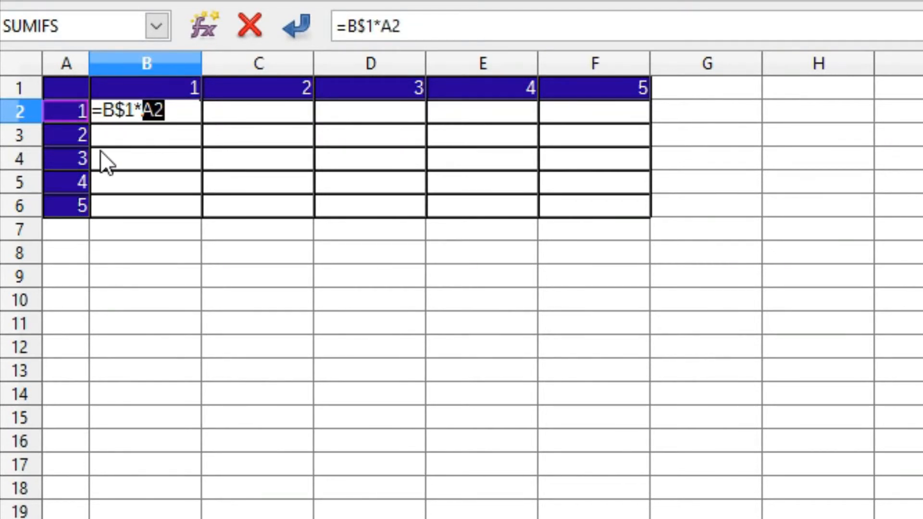
mouse_move(111, 144)
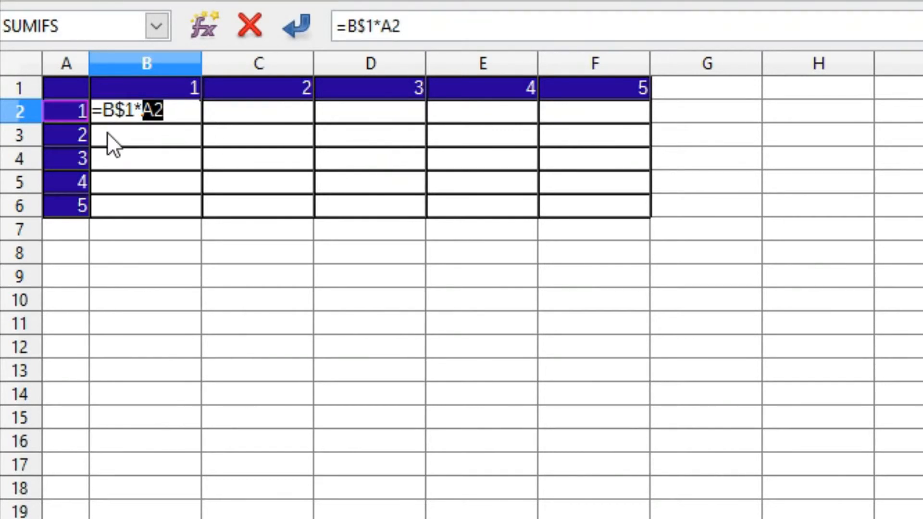
mouse_move(79, 134)
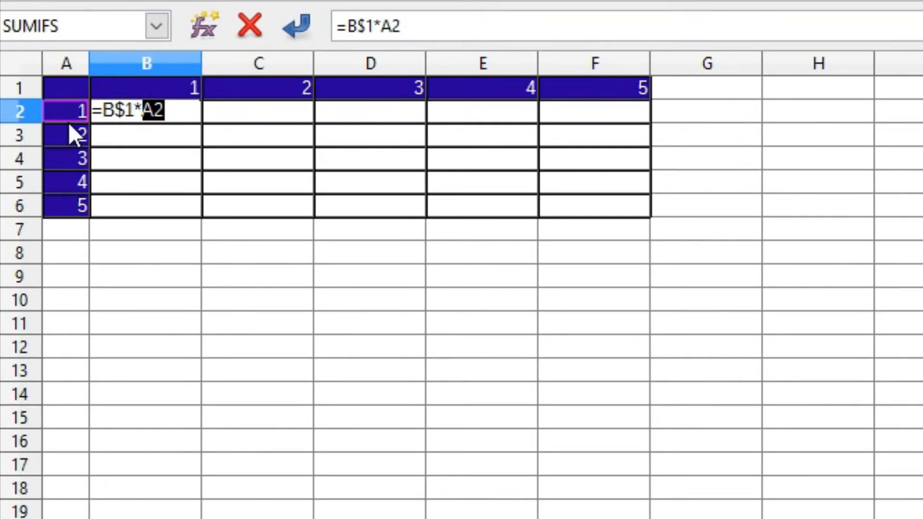
mouse_move(74, 161)
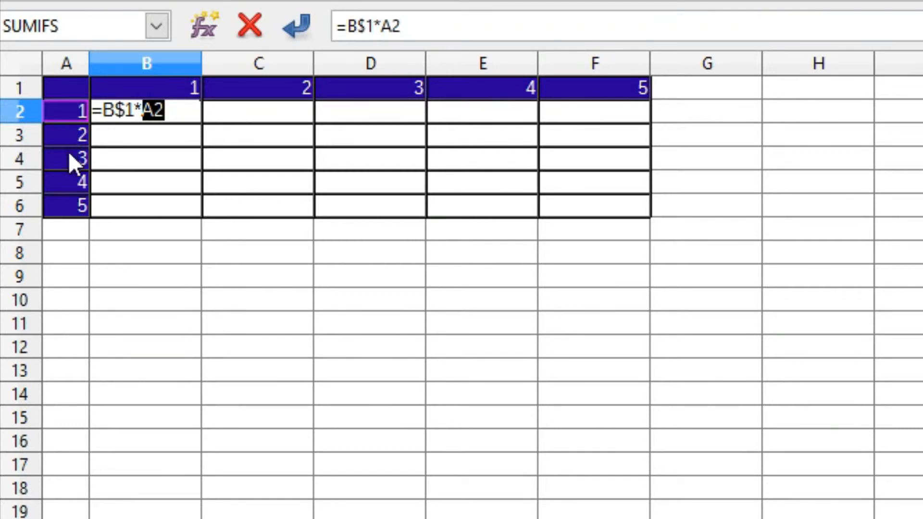
mouse_move(154, 154)
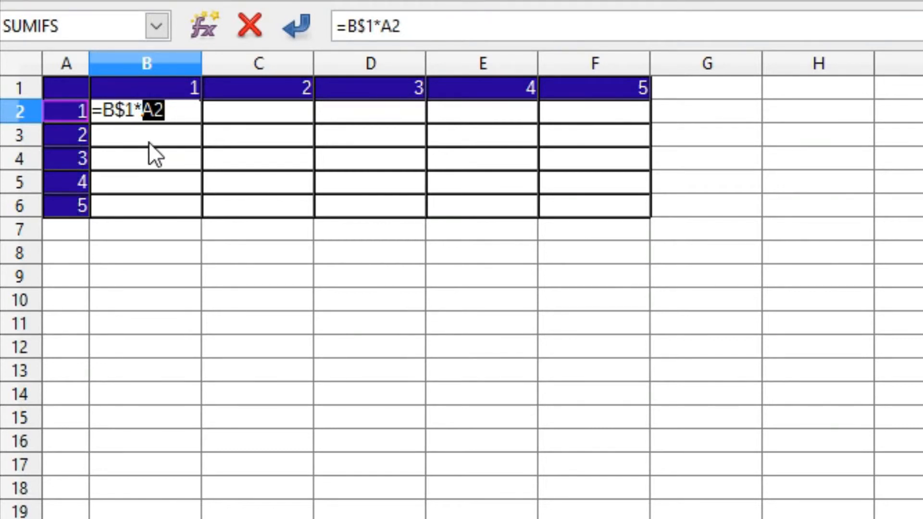
key("F4")
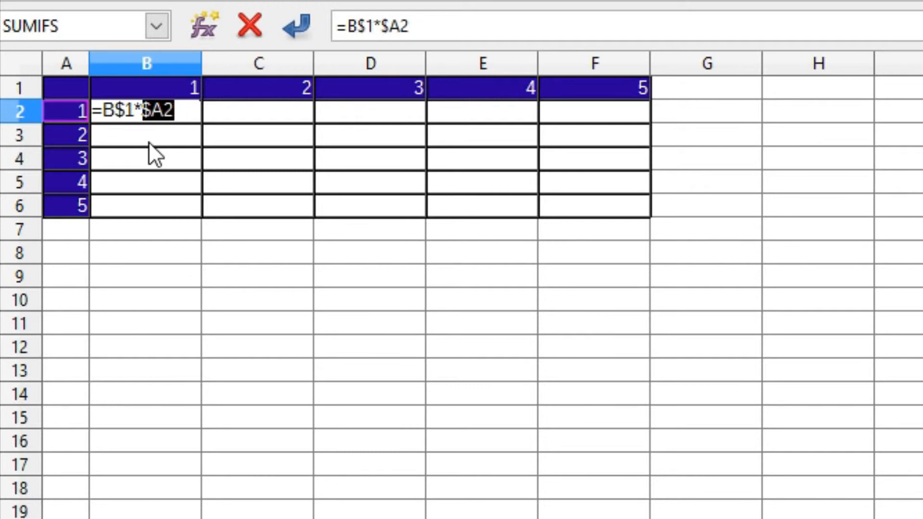
- Confirm the formula in B2 and select it for filling the table
key("Return")
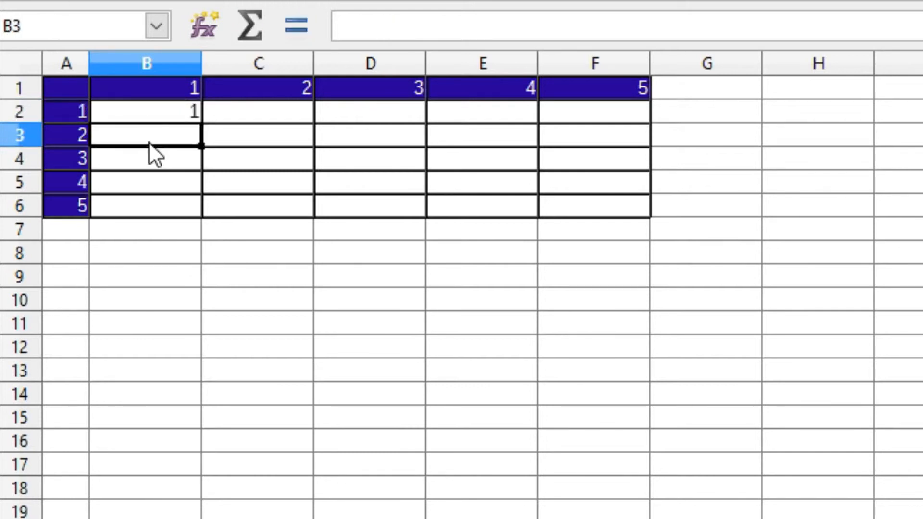
mouse_move(152, 124)
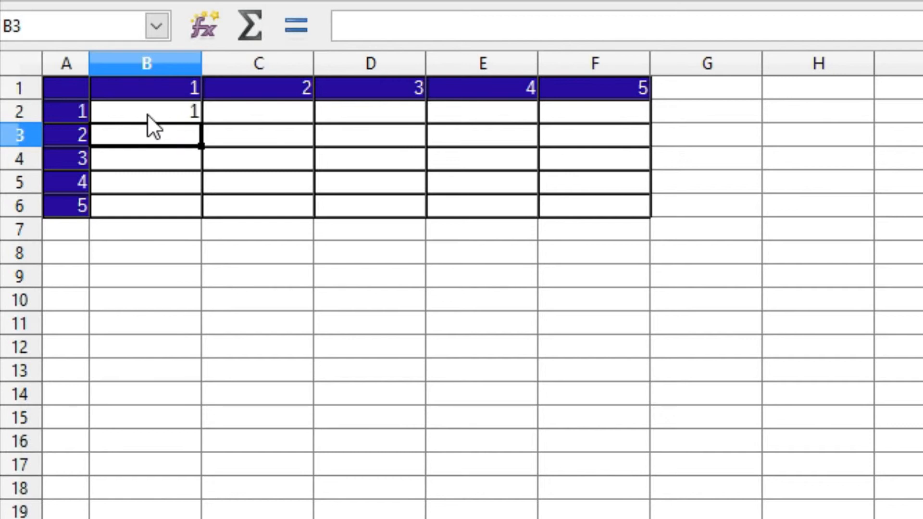
left_click(146, 112)
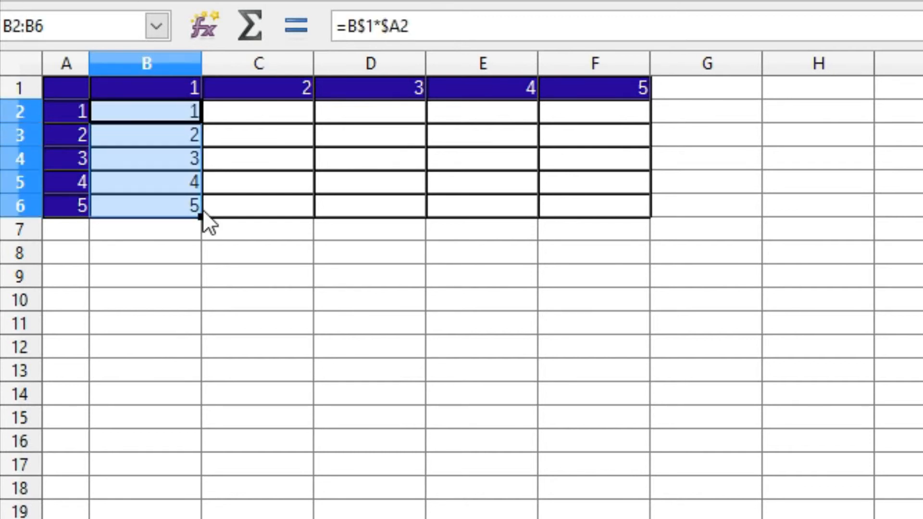
mouse_move(208, 246)
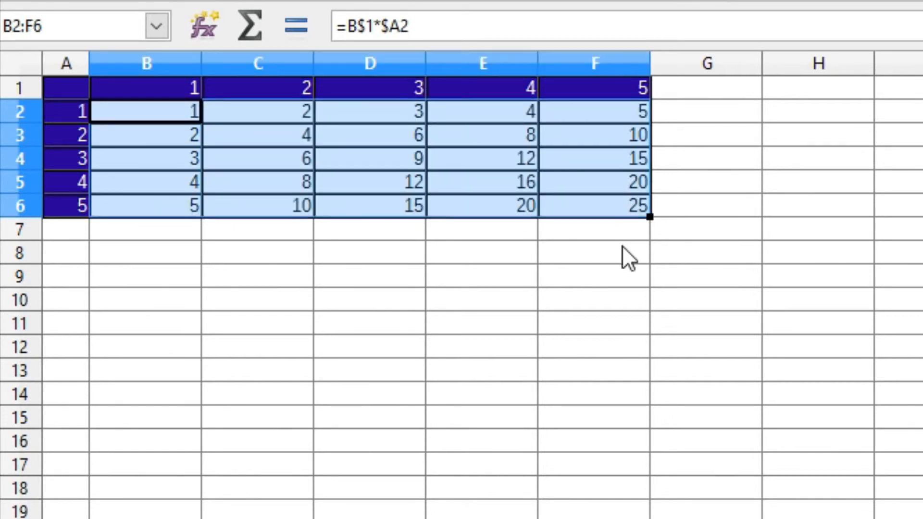
mouse_move(626, 261)
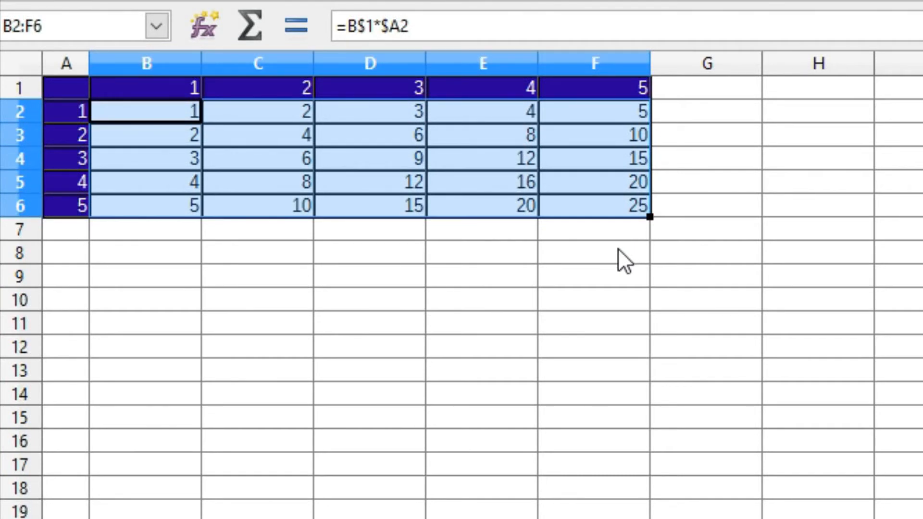
mouse_move(596, 216)
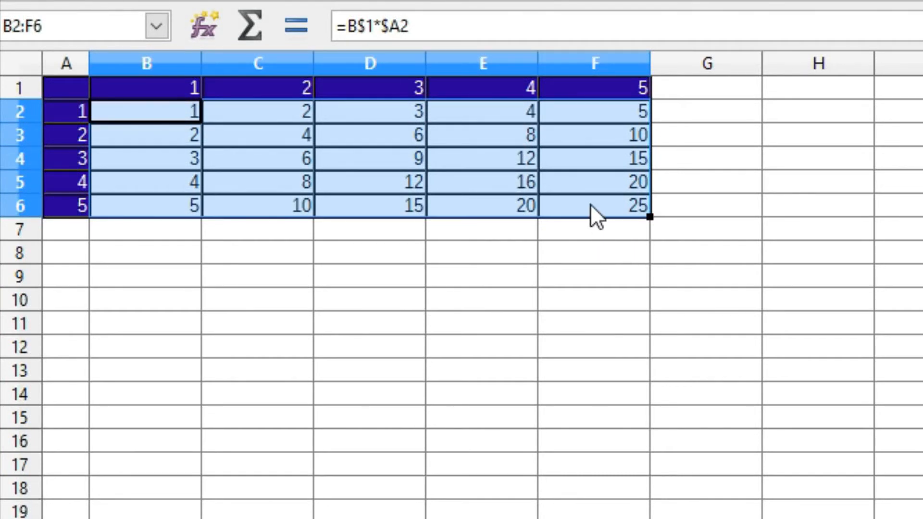
left_click(593, 206)
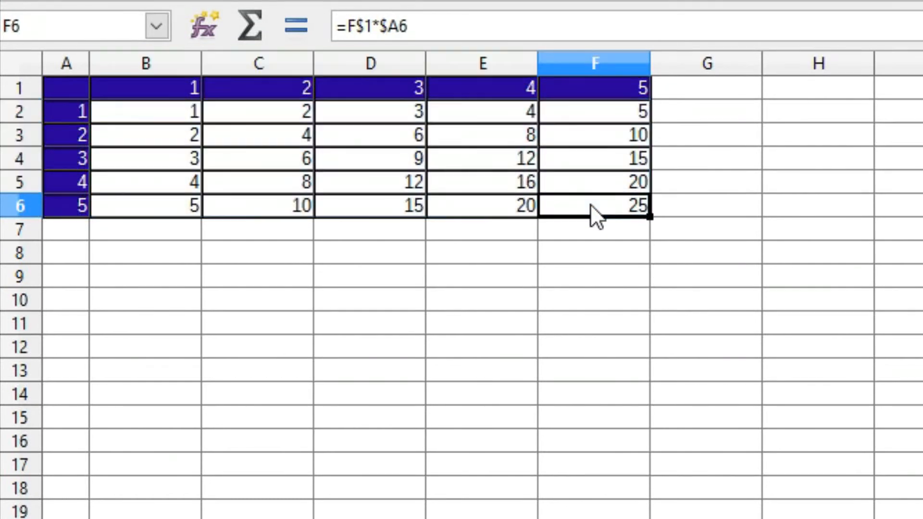
double_click(593, 206)
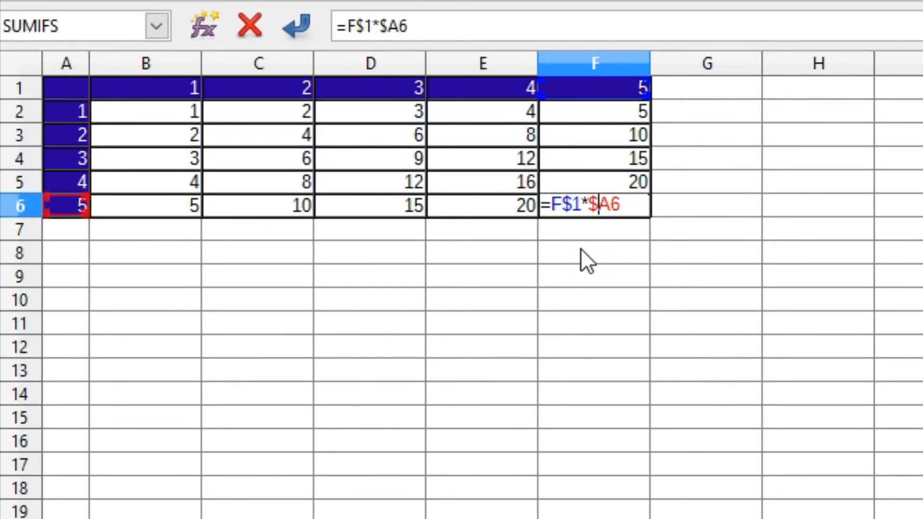
mouse_move(565, 235)
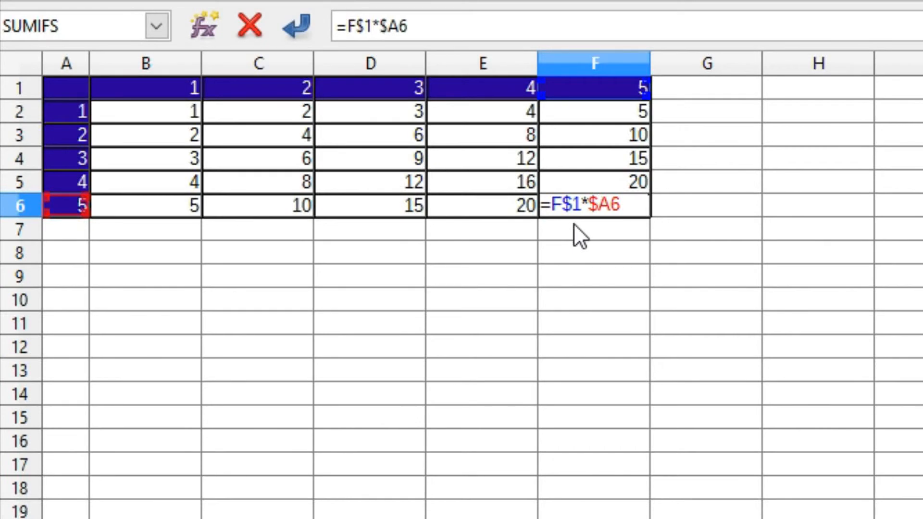
mouse_move(562, 233)
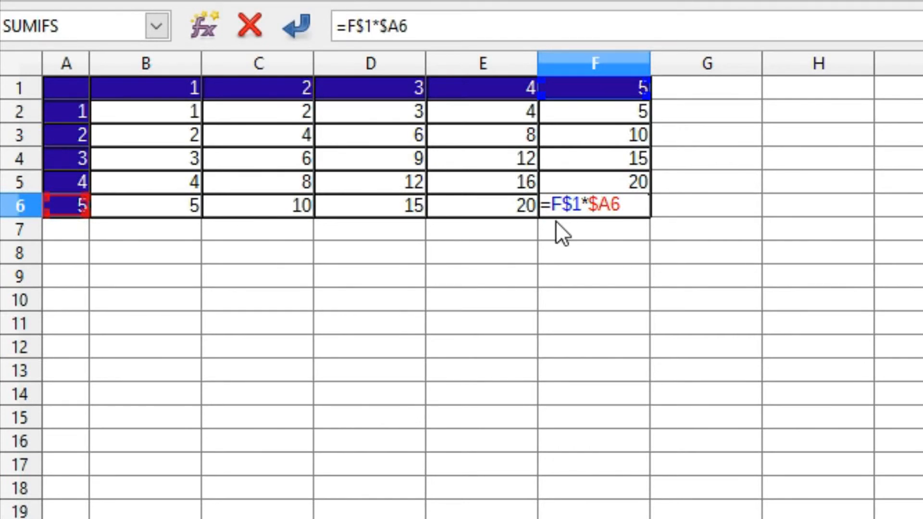
mouse_move(609, 238)
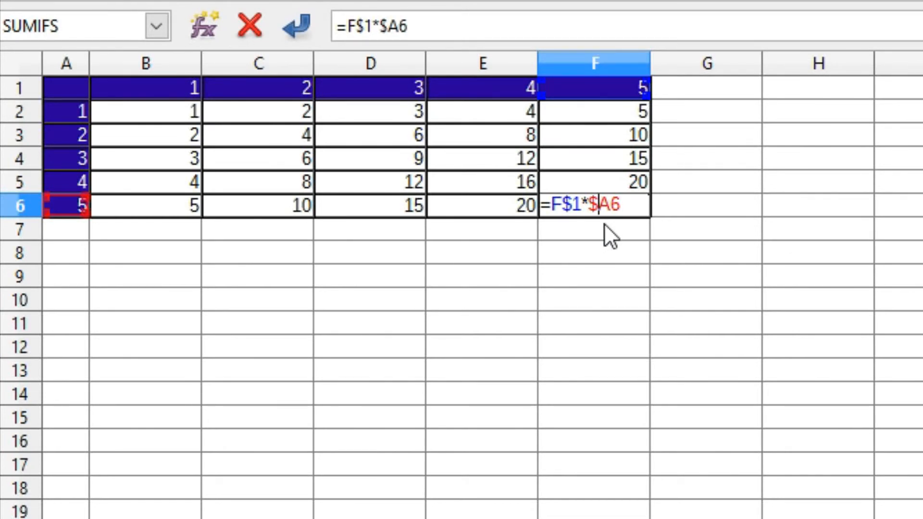
mouse_move(624, 232)
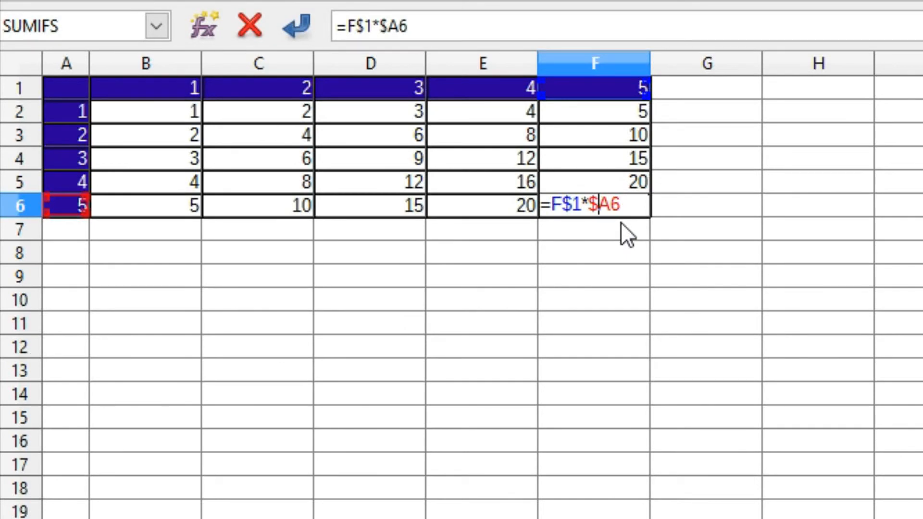
mouse_move(565, 285)
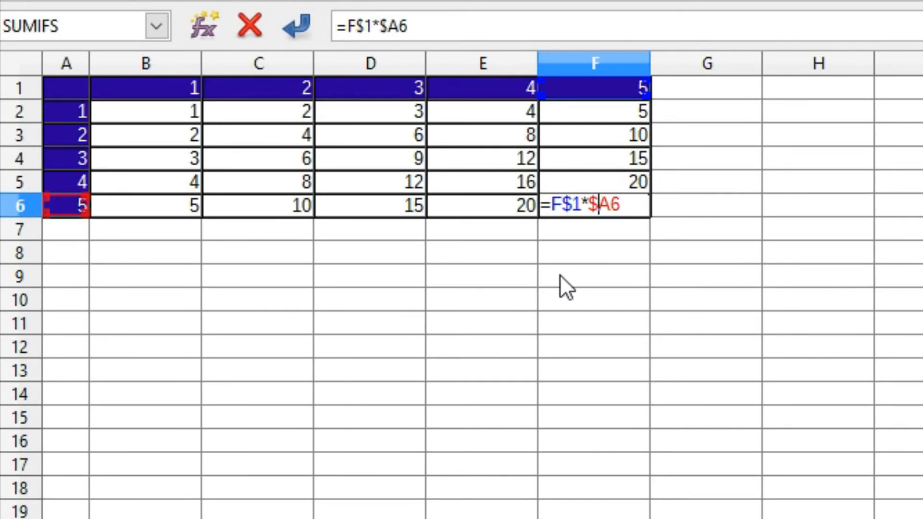
key("Return")
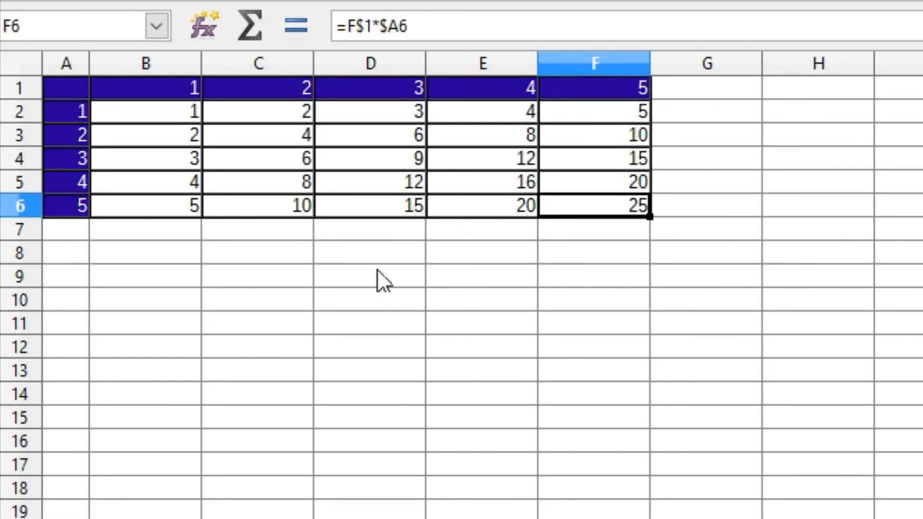
mouse_move(374, 277)
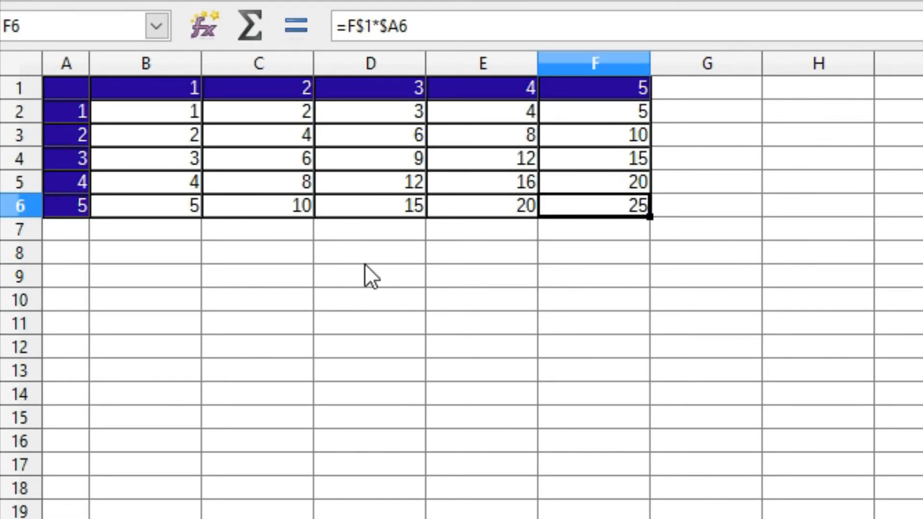